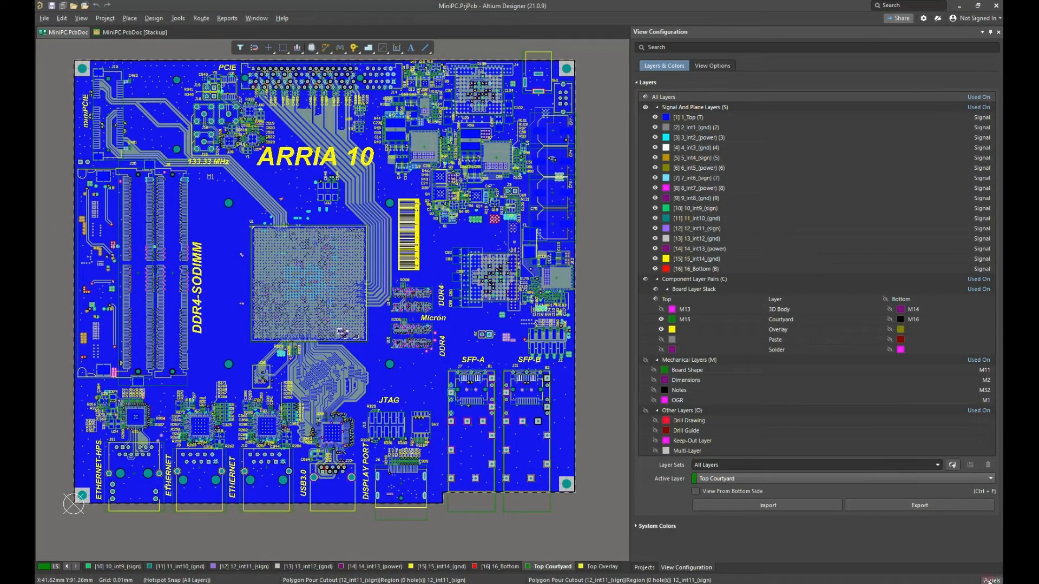
Step: Open the PCB HyperLynx Connector panel and set up its component database
{"action": "left_click", "coordinate": [992, 581]}
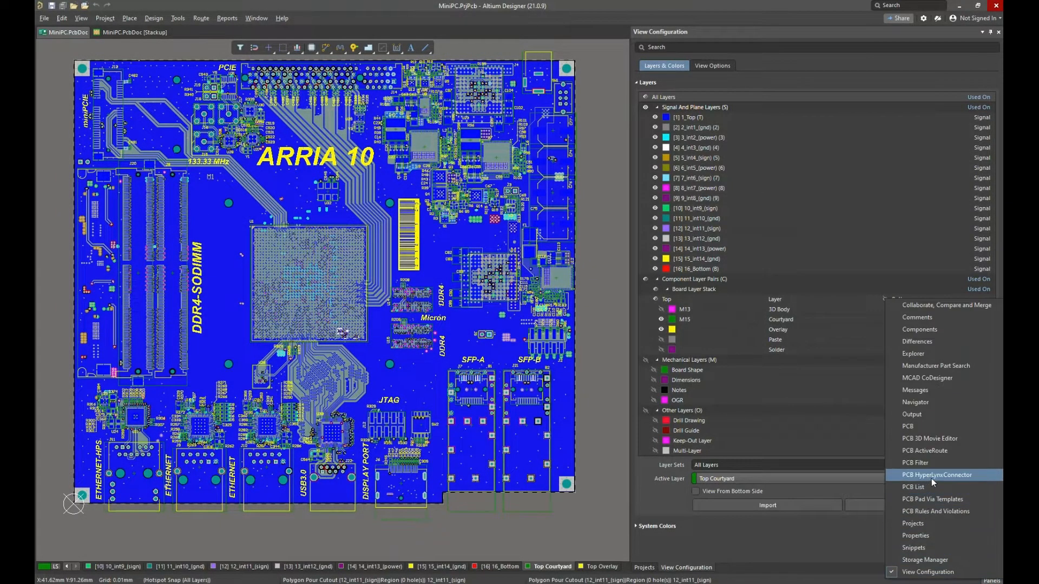
{"action": "left_click", "coordinate": [936, 475]}
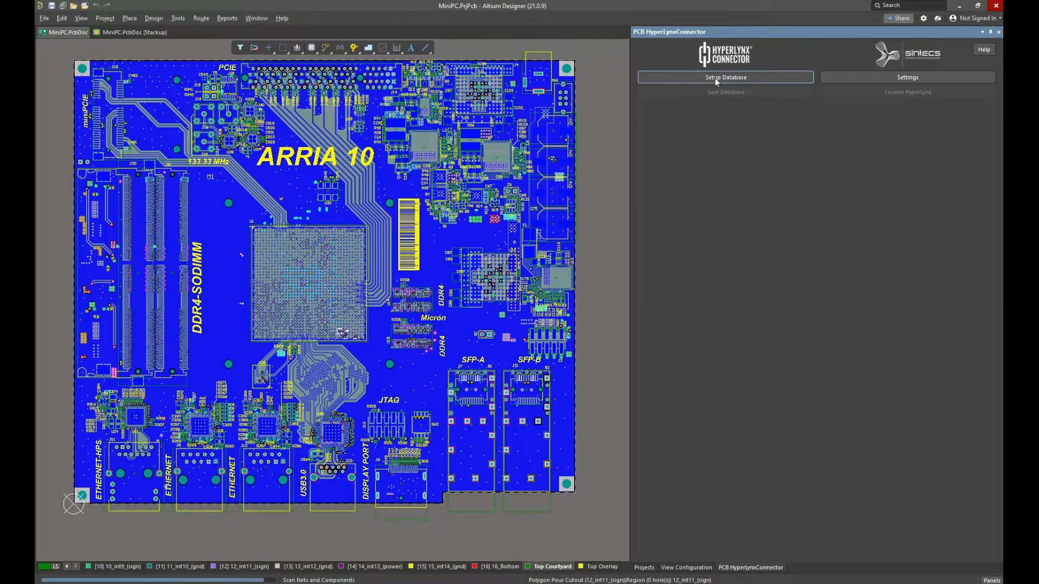
{"action": "left_click", "coordinate": [725, 77]}
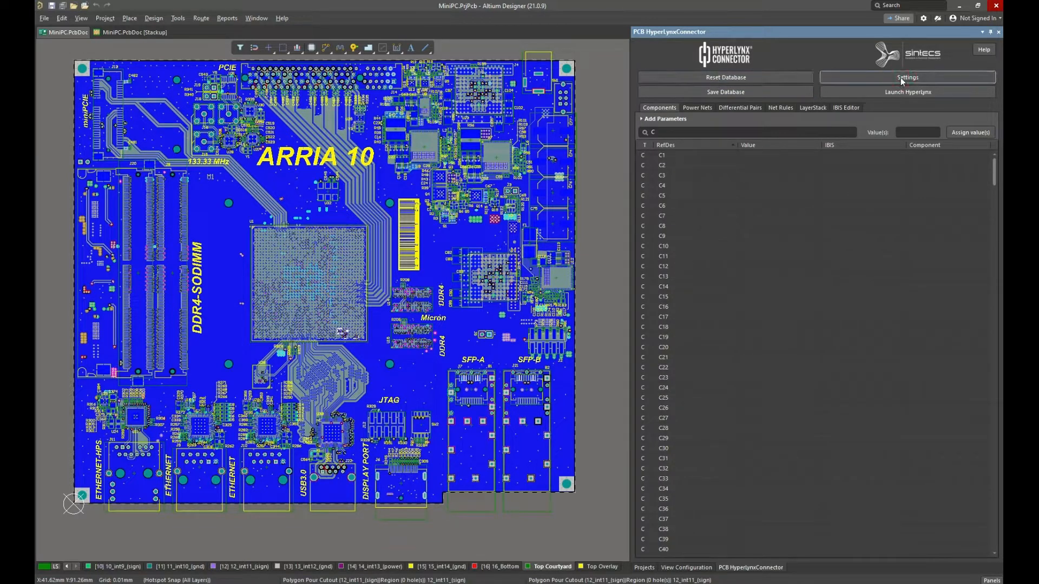
Step: In HyperLynx Connector settings, add the desktop models folder as an IBIS library path
{"action": "left_click", "coordinate": [906, 77]}
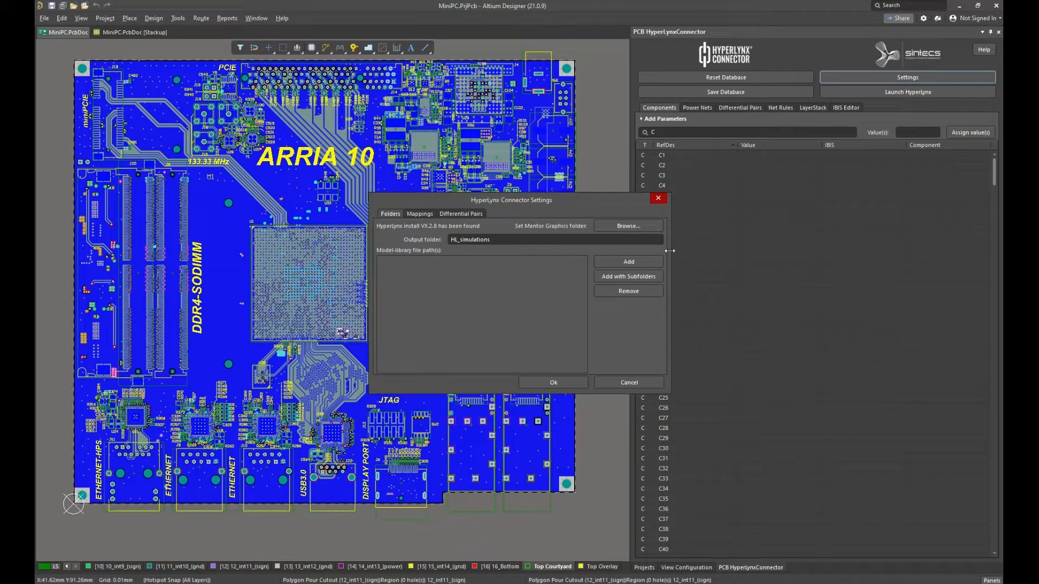
{"action": "left_click", "coordinate": [627, 226]}
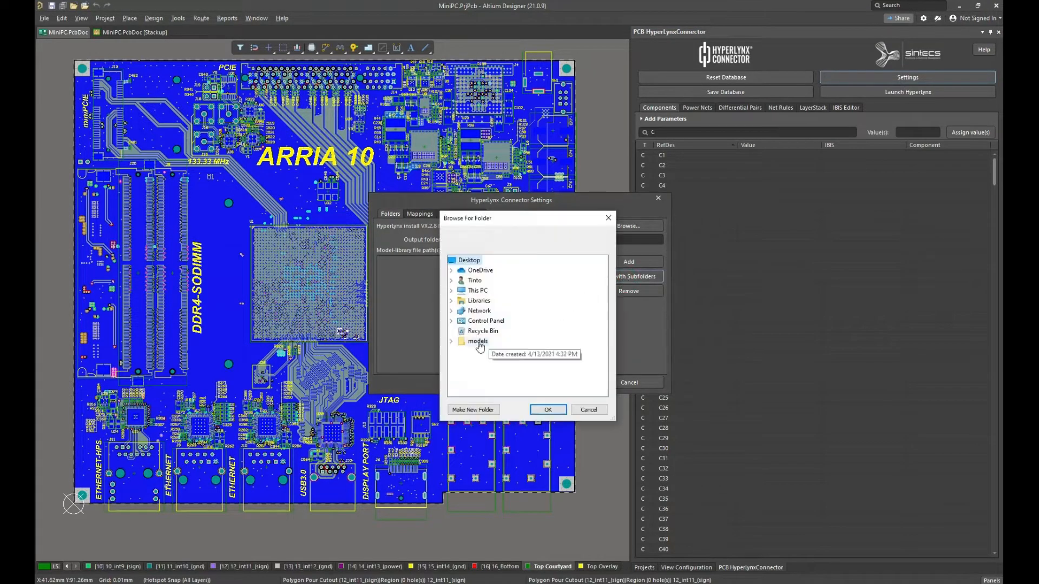
{"action": "left_click", "coordinate": [451, 340]}
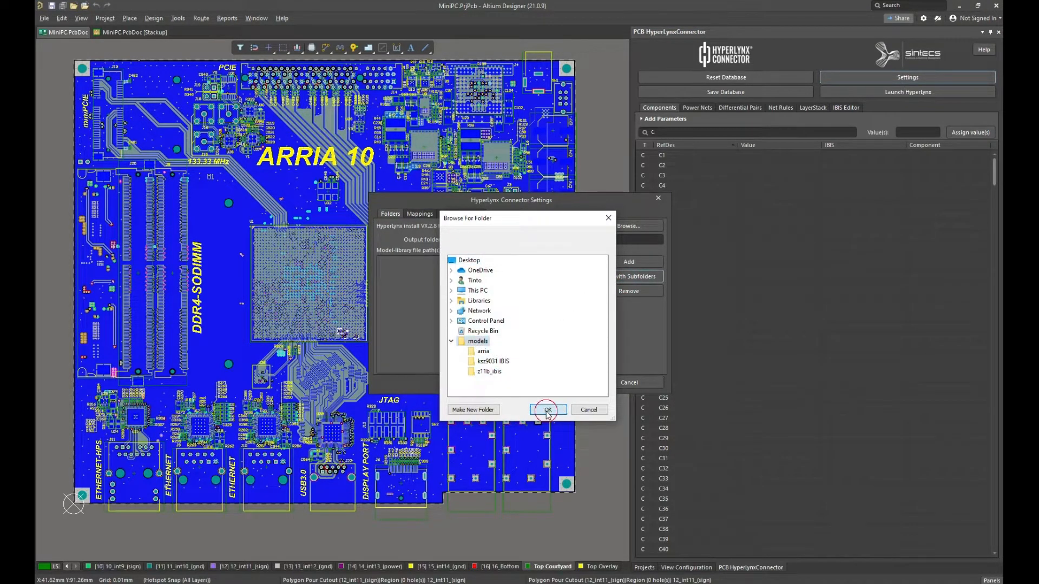
{"action": "left_click", "coordinate": [547, 410]}
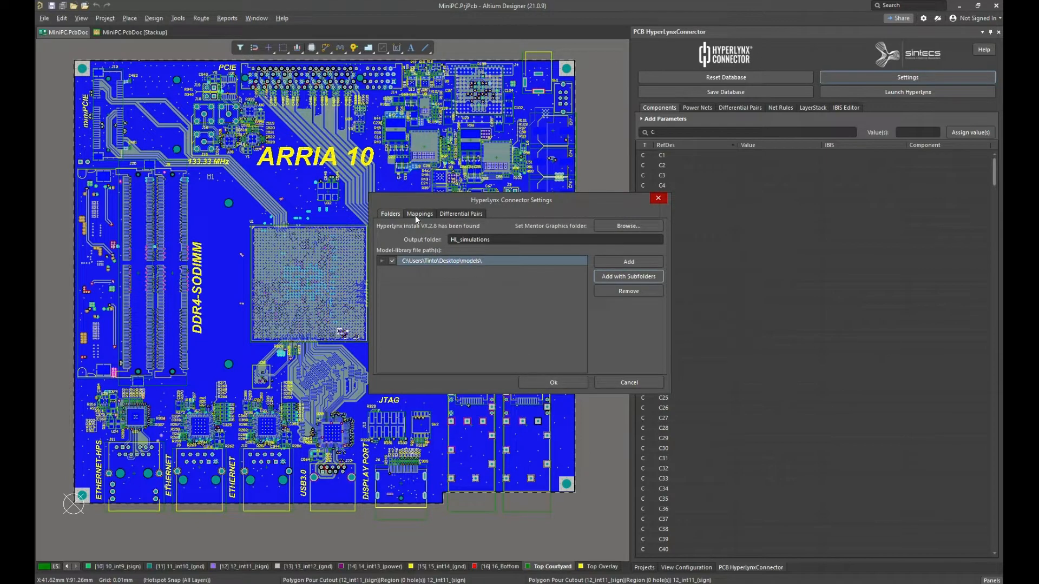
Step: Review the R and C reference-designator prefix mappings
{"action": "left_click", "coordinate": [419, 214]}
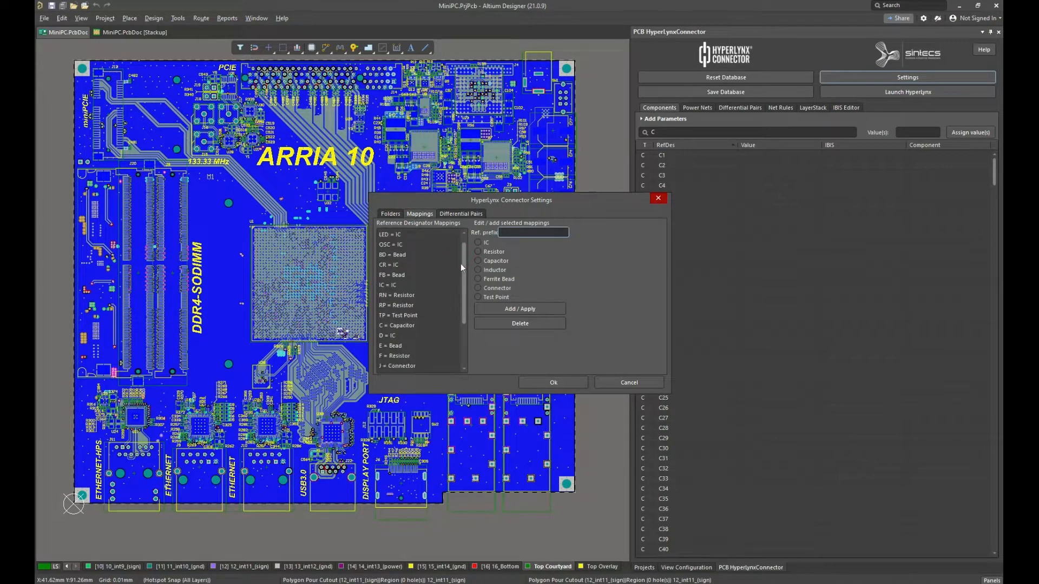
{"action": "scroll", "scroll_direction": "down", "scroll_amount": 3}
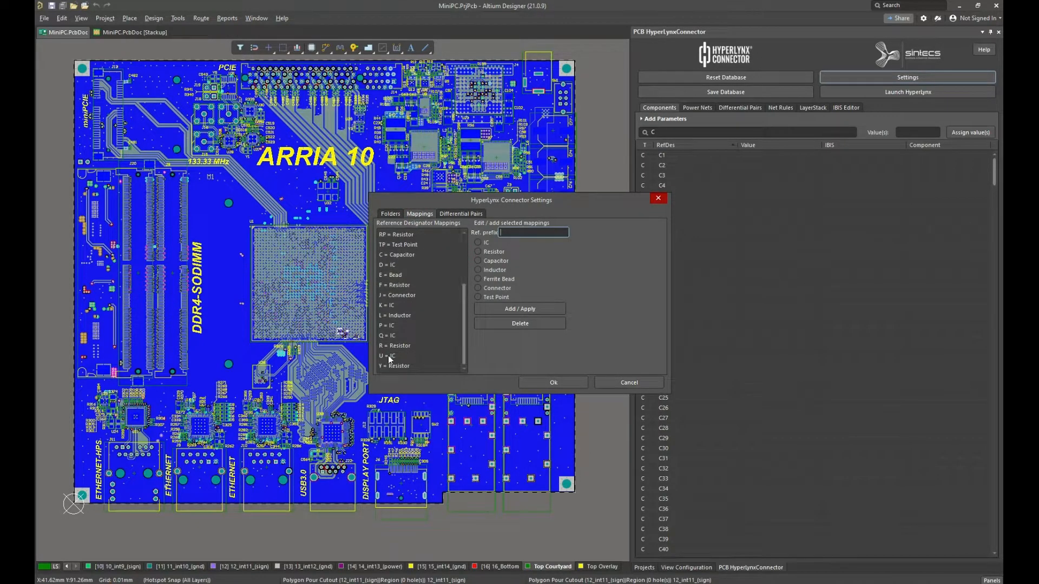
{"action": "left_click", "coordinate": [395, 345]}
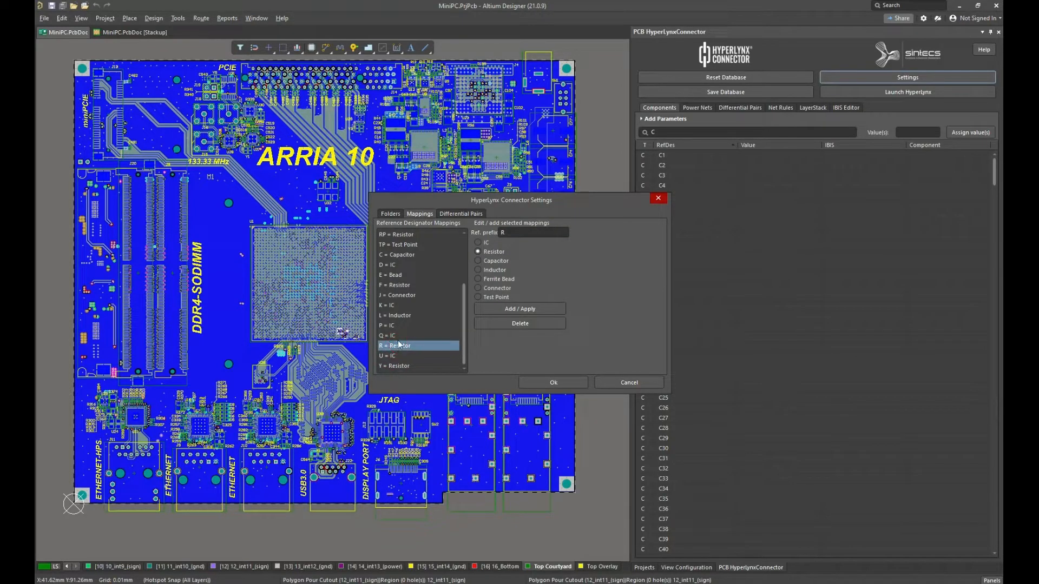
{"action": "left_click", "coordinate": [400, 254]}
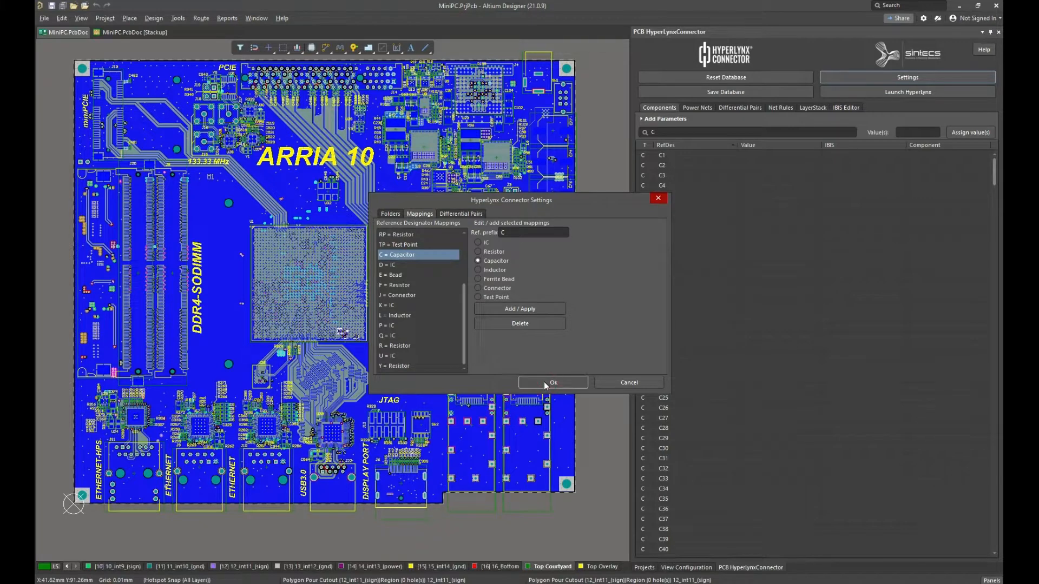
Step: Close the connector settings and add a PartNumber column to the component table
{"action": "left_click", "coordinate": [553, 383]}
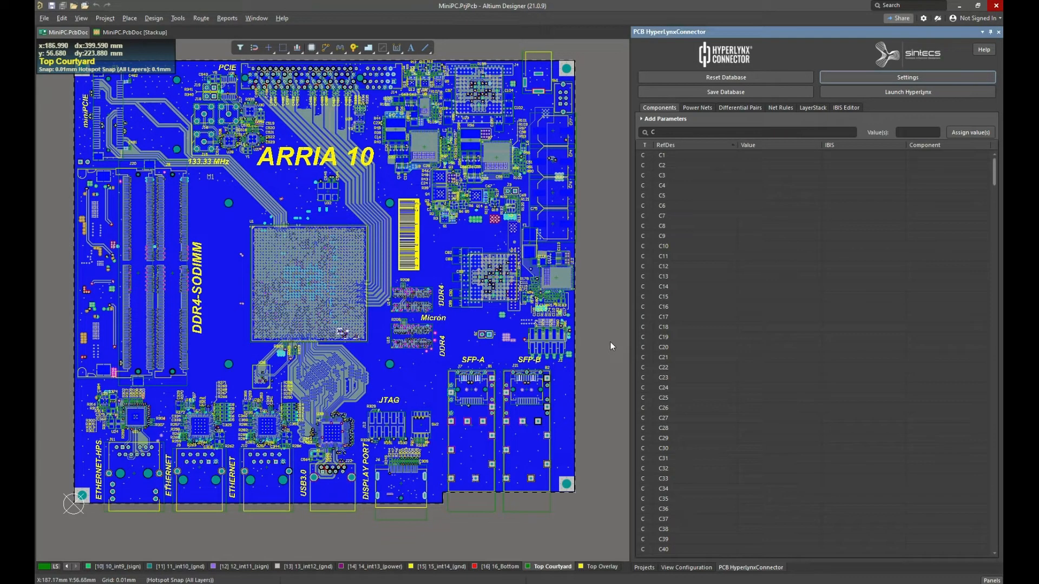
{"action": "mouse_move", "coordinate": [639, 123]}
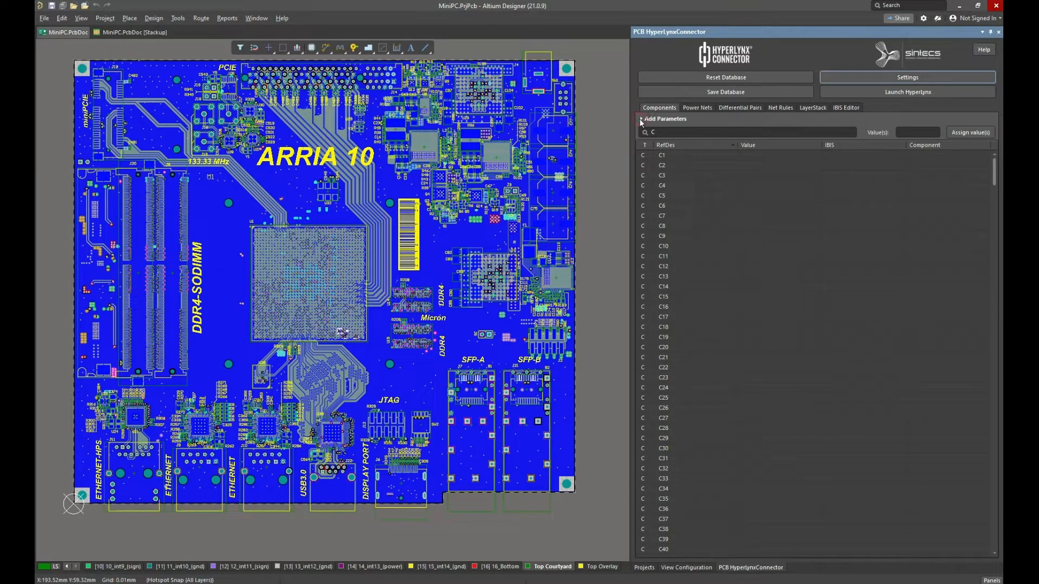
{"action": "left_click", "coordinate": [664, 119]}
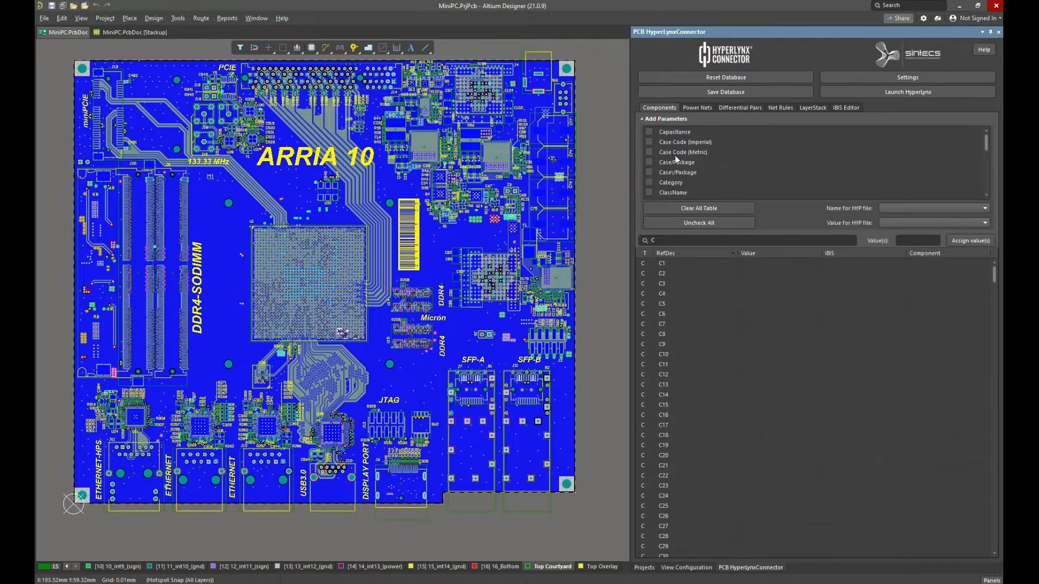
{"action": "scroll", "scroll_direction": "down", "scroll_amount": 3}
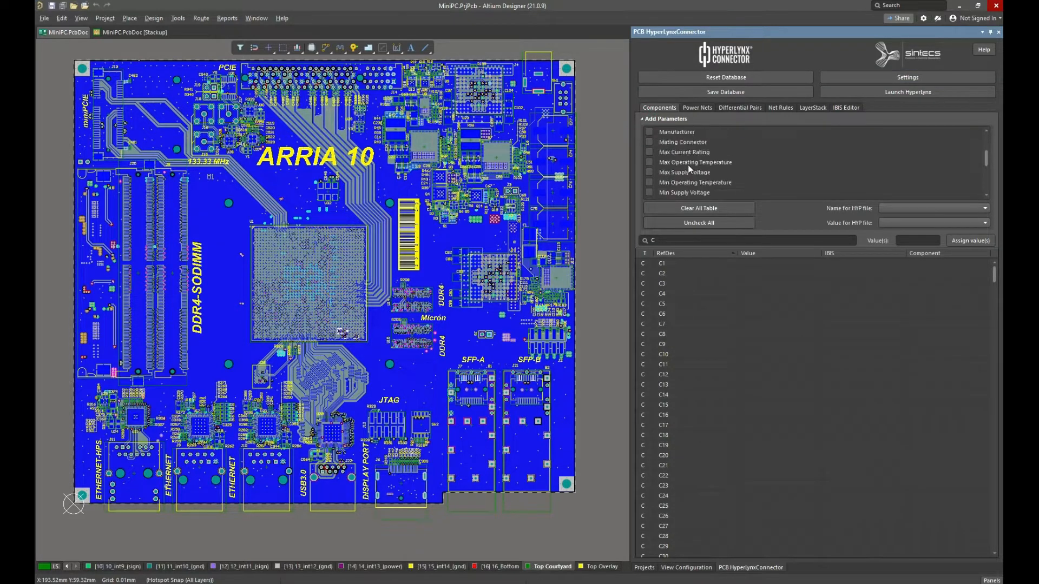
{"action": "scroll", "scroll_direction": "down", "scroll_amount": 3}
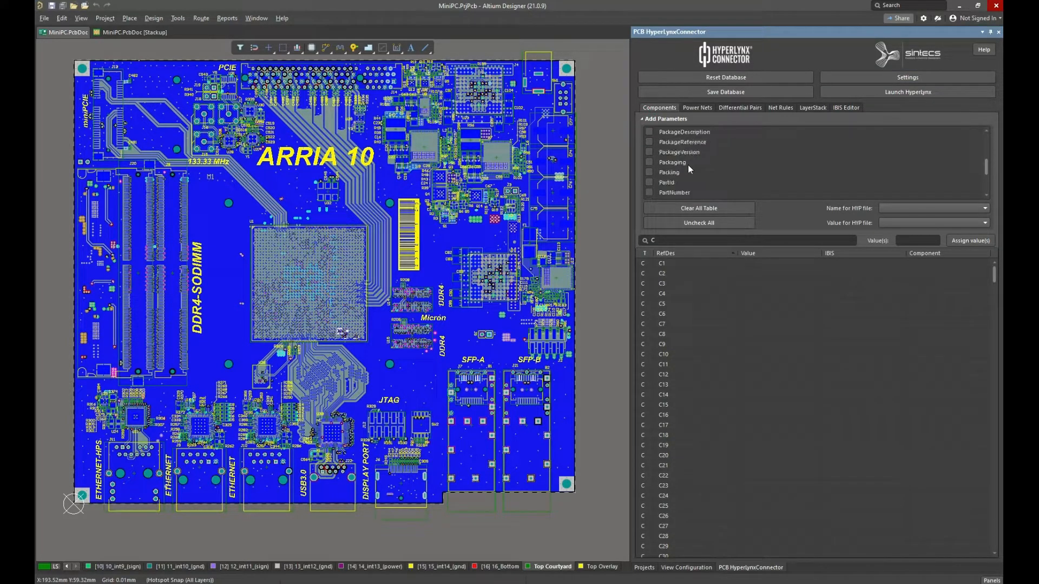
{"action": "left_click", "coordinate": [650, 193]}
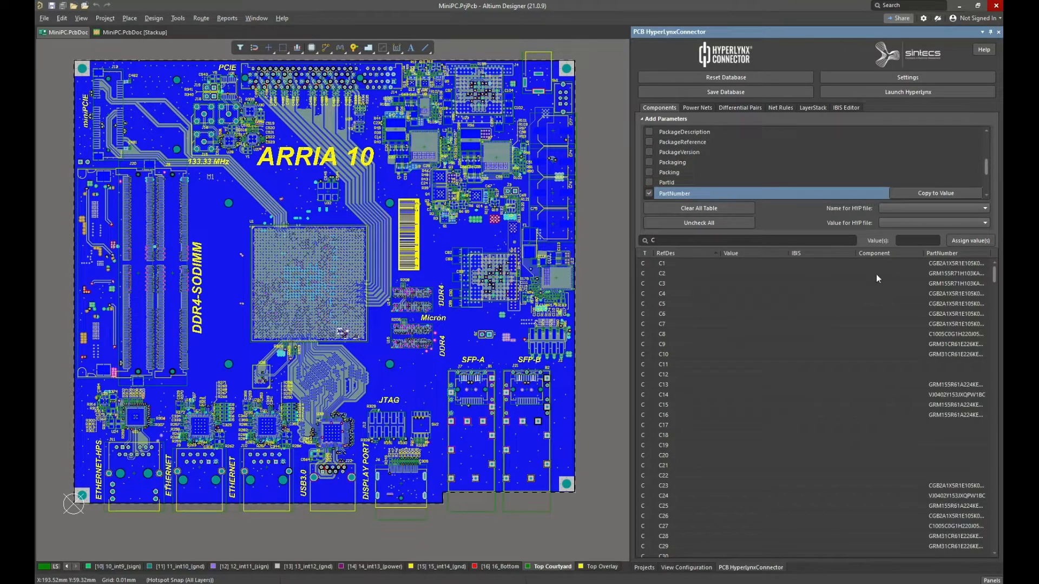
{"action": "scroll", "scroll_direction": "down", "scroll_amount": 3}
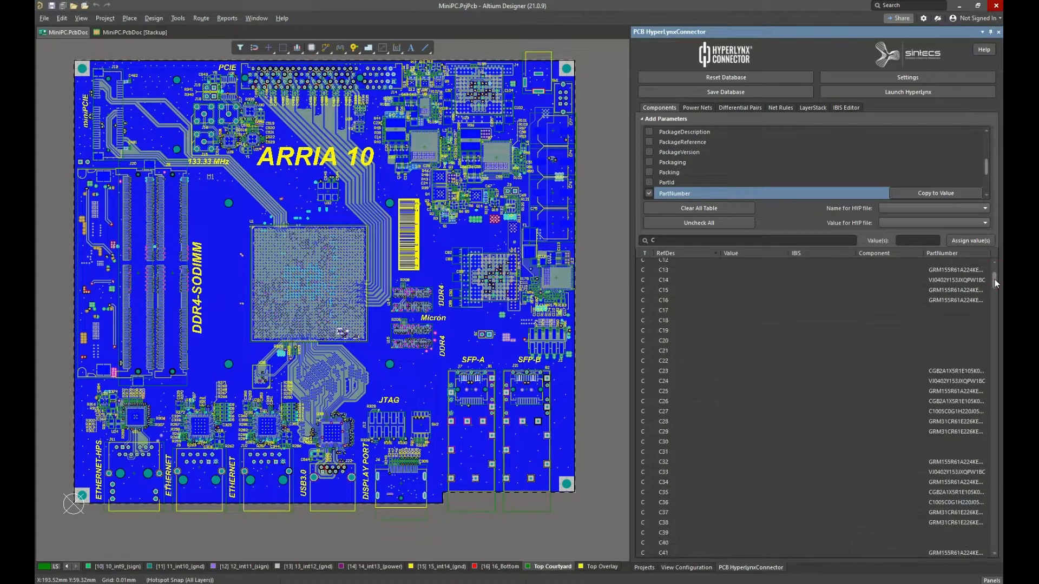
{"action": "scroll", "scroll_direction": "up", "scroll_amount": 3}
{"action": "type", "text": "R"}
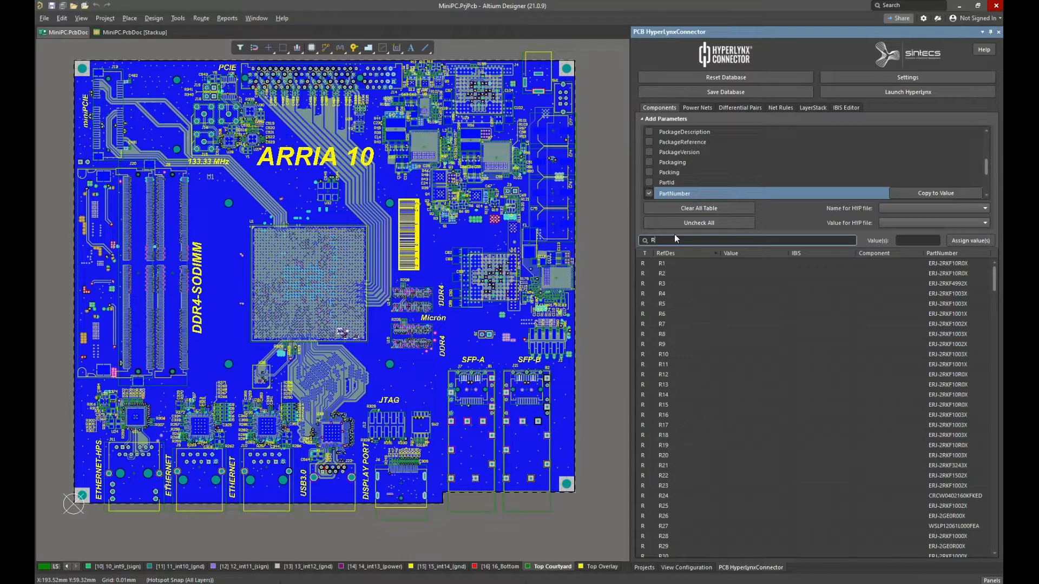
Step: Tick Resistance under Add Parameters so it shows beside PartNumber for the resistors
{"action": "scroll", "scroll_direction": "down", "scroll_amount": 3}
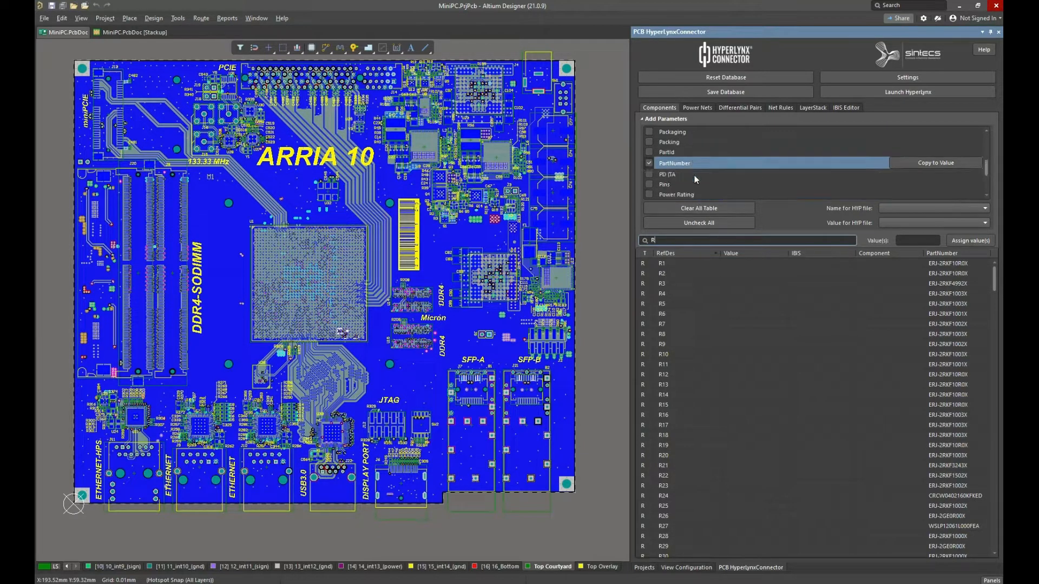
{"action": "scroll", "scroll_direction": "down", "scroll_amount": 3}
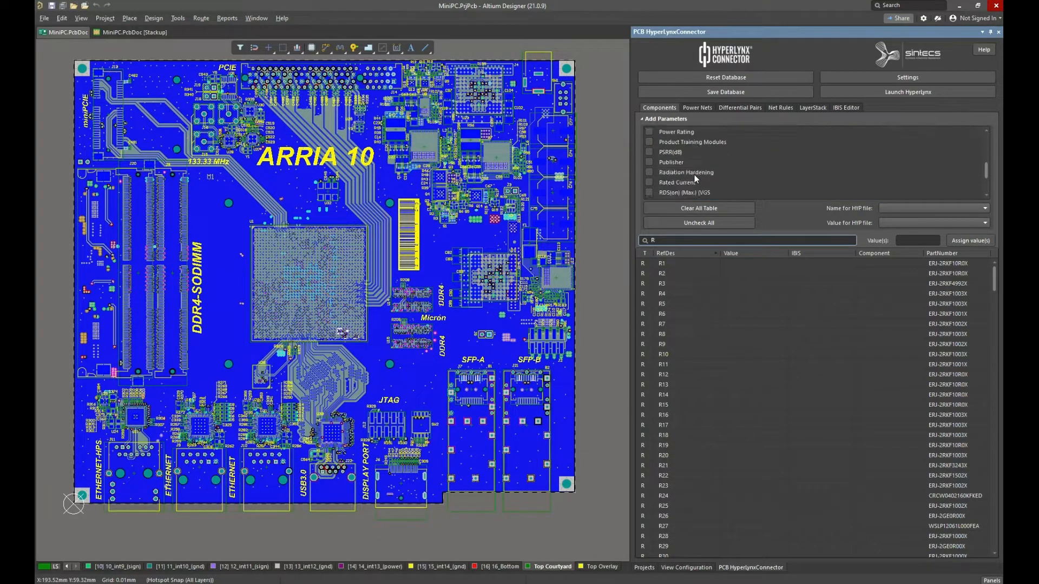
{"action": "scroll", "scroll_direction": "down", "scroll_amount": 3}
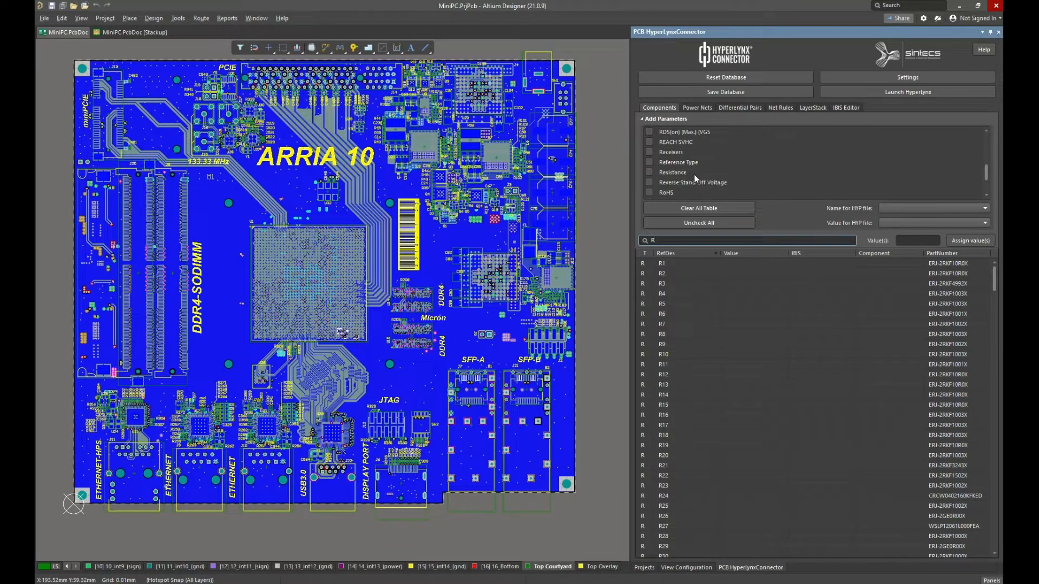
{"action": "left_click", "coordinate": [649, 174]}
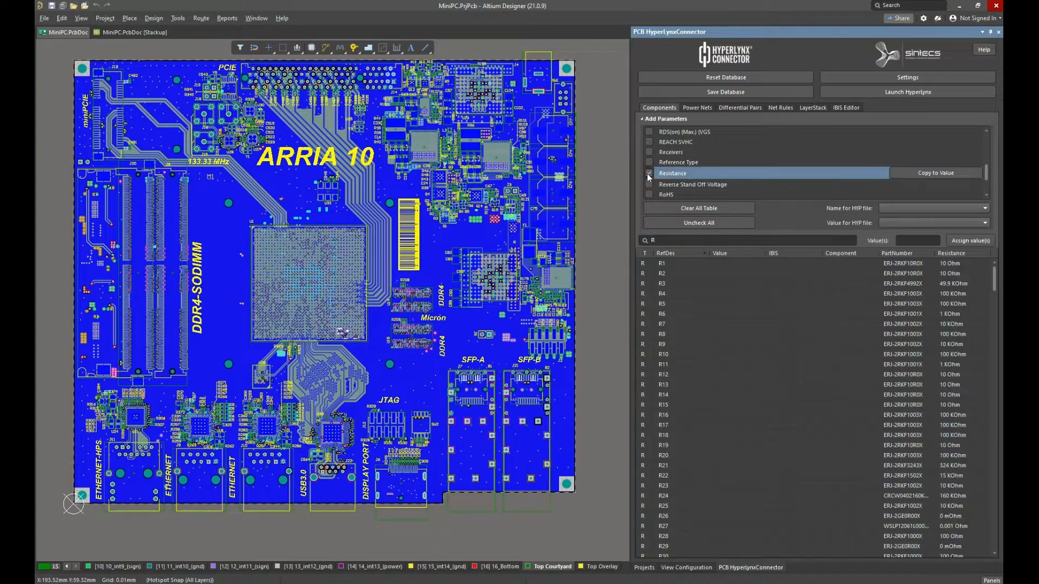
{"action": "left_click", "coordinate": [650, 174]}
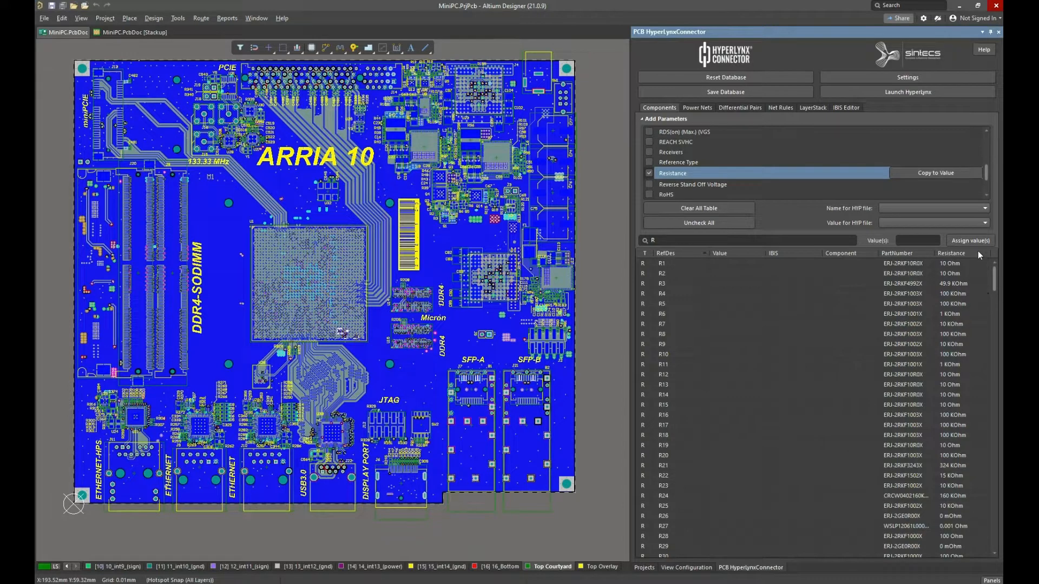
{"action": "scroll", "scroll_direction": "down", "scroll_amount": 3}
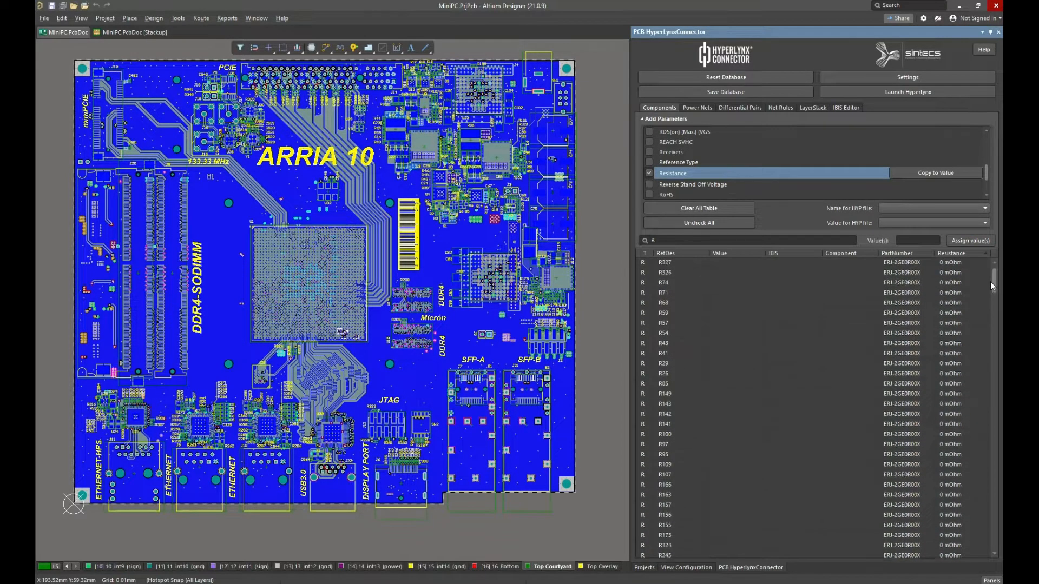
{"action": "scroll", "scroll_direction": "down", "scroll_amount": 3}
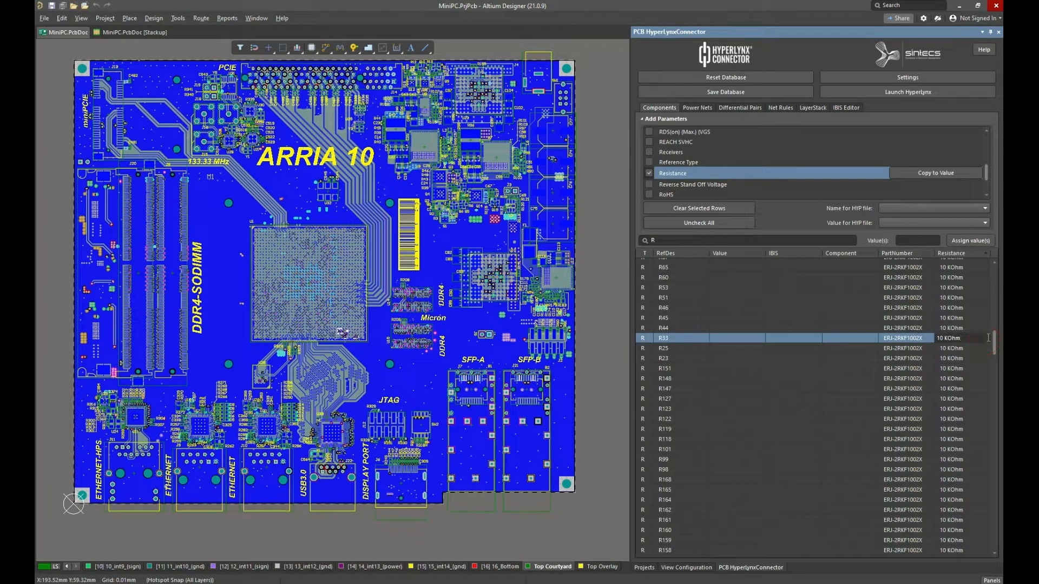
Step: Assign the value 10K to all selected 10 kOhm resistors
{"action": "scroll", "scroll_direction": "up", "scroll_amount": 3}
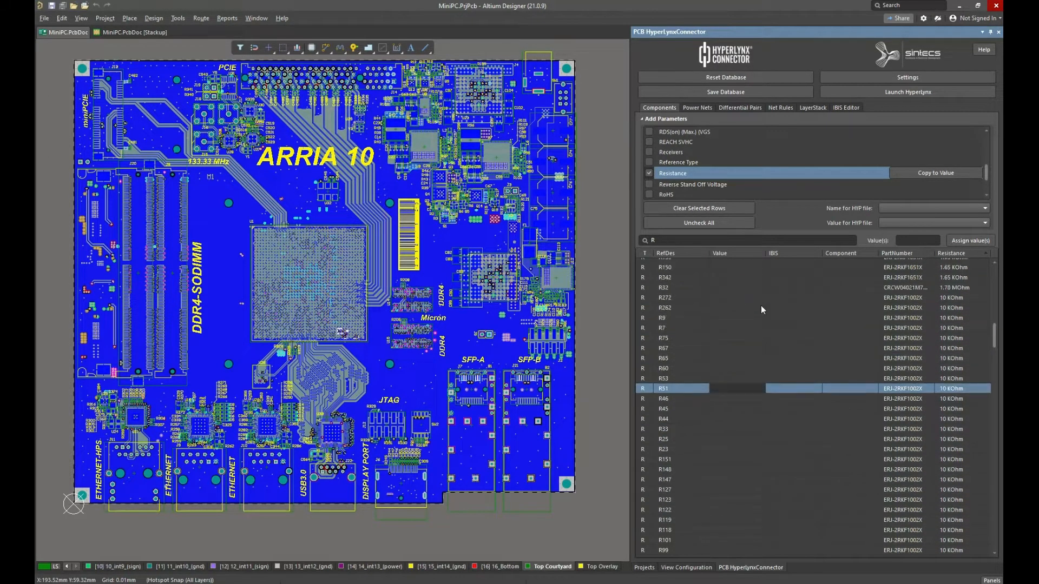
{"action": "left_click", "coordinate": [665, 298]}
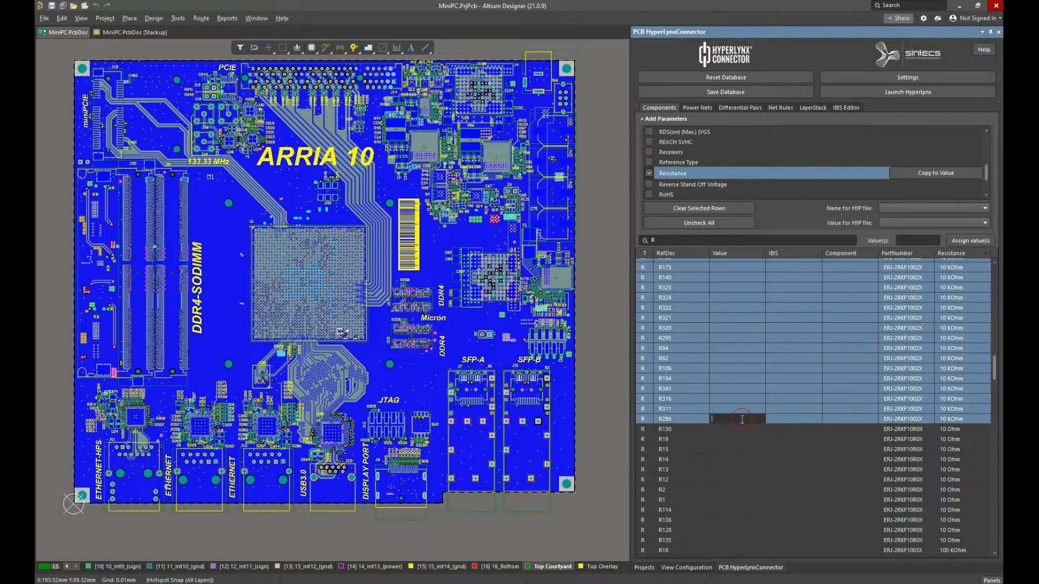
{"action": "left_click", "coordinate": [918, 241]}
{"action": "type", "text": "10K"}
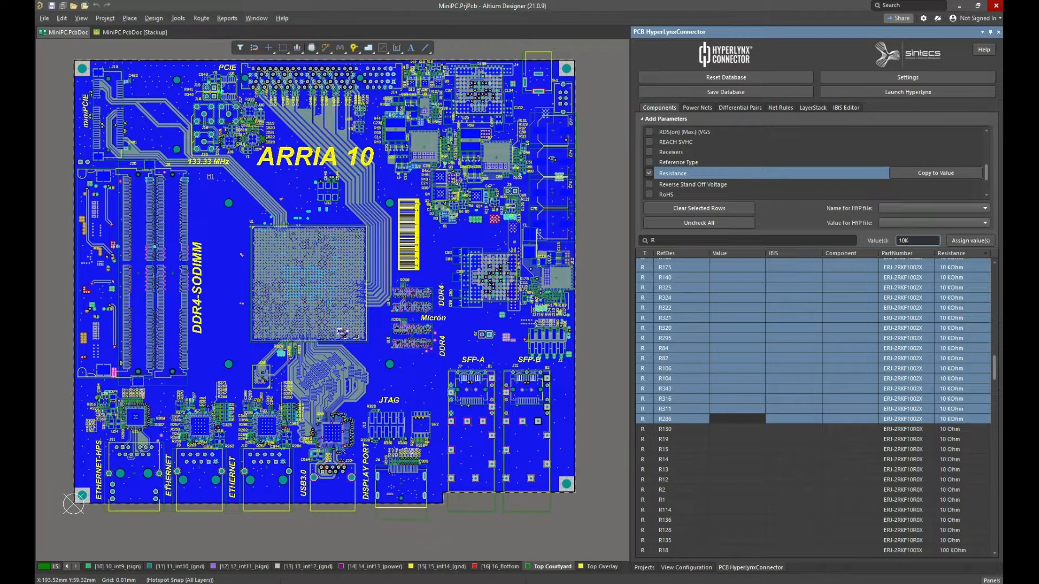
{"action": "left_click", "coordinate": [970, 240]}
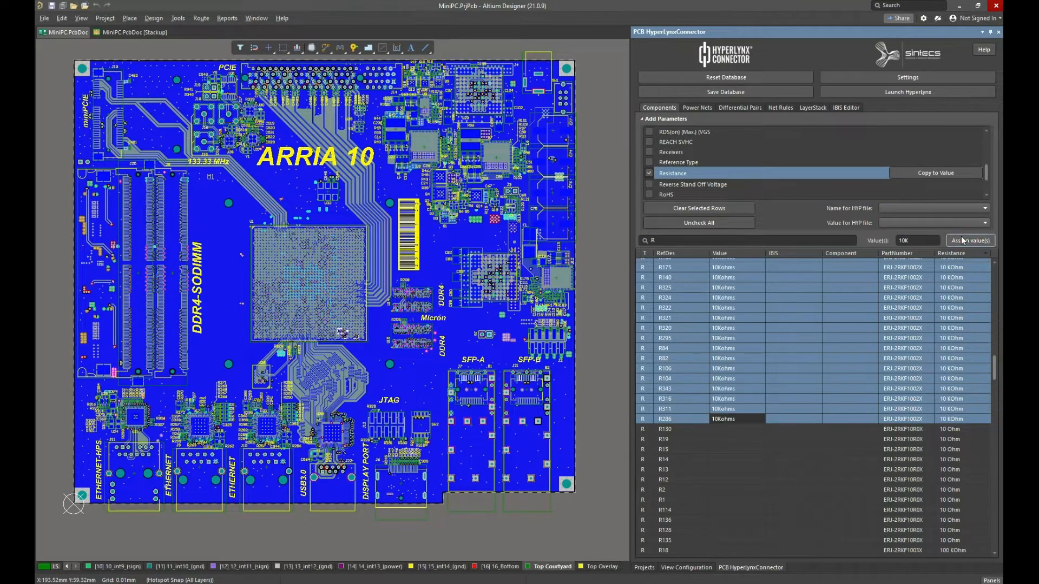
{"action": "mouse_move", "coordinate": [721, 435]}
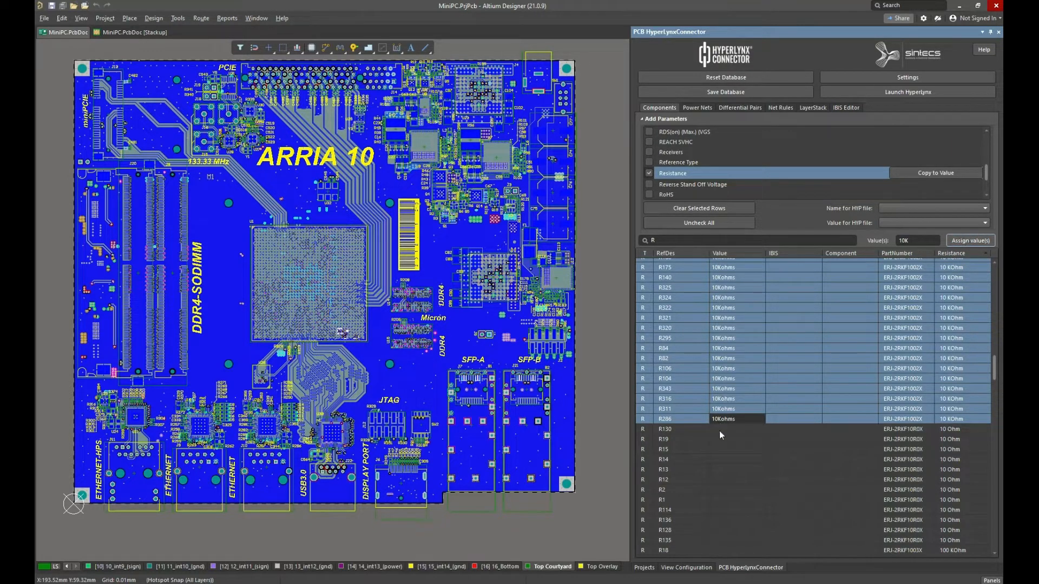
Step: Copy Resistance into Value for the remaining resistors, giving values like 49.9ohms and 976Kohms
{"action": "left_click", "coordinate": [665, 429]}
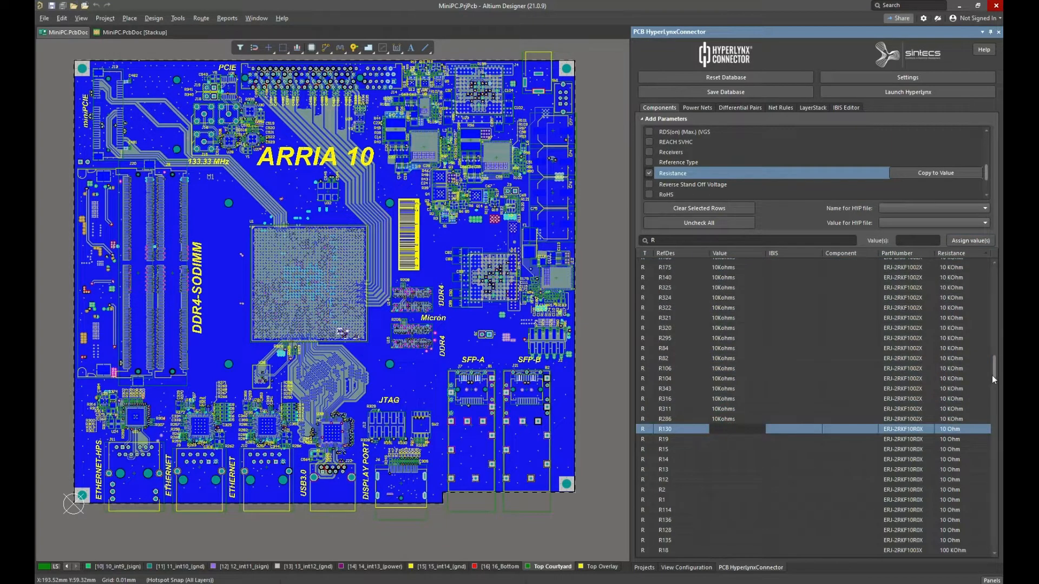
{"action": "scroll", "scroll_direction": "down", "scroll_amount": 3}
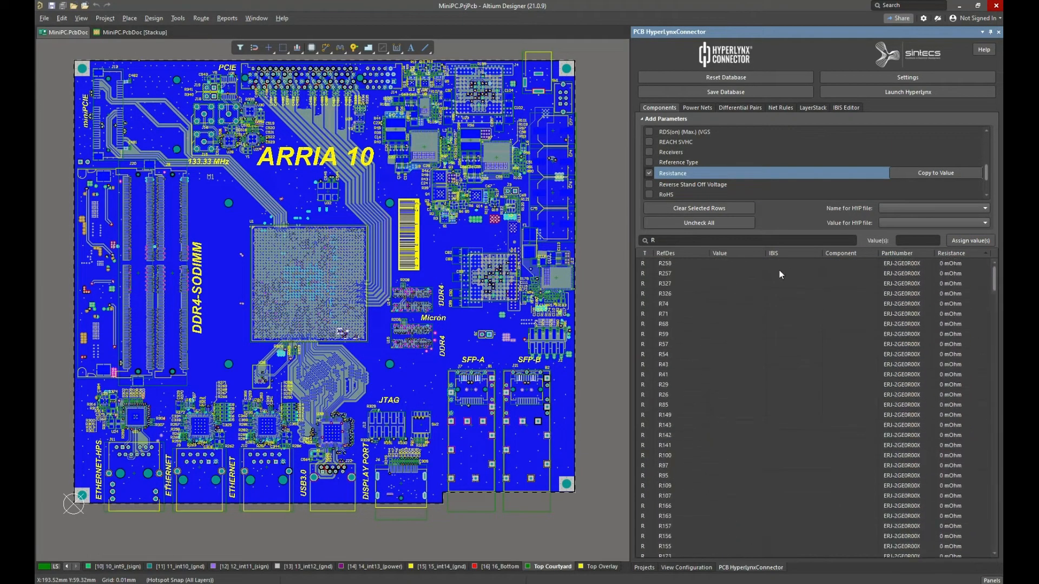
{"action": "scroll", "scroll_direction": "down", "scroll_amount": 3}
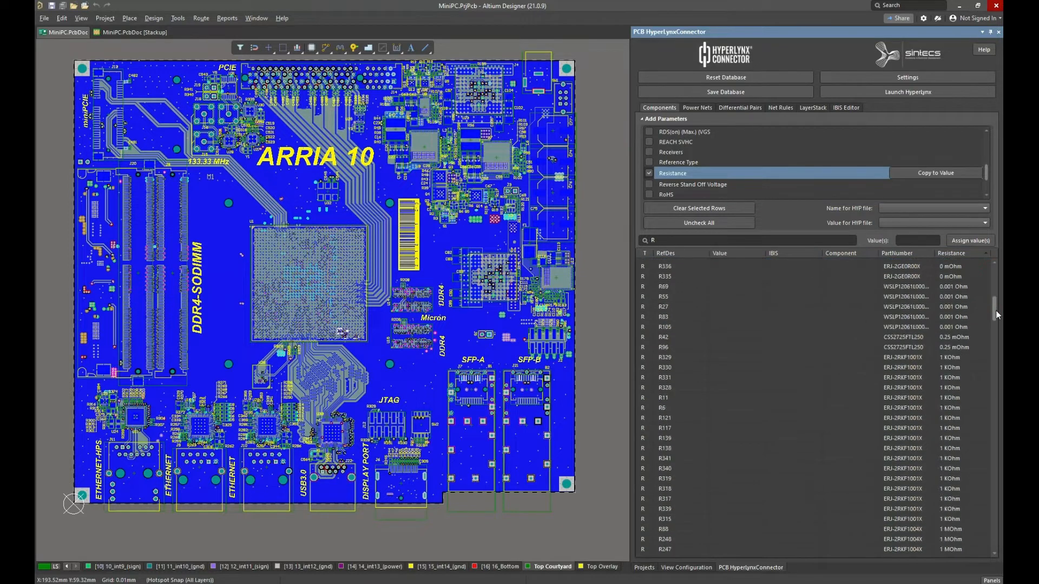
{"action": "scroll", "scroll_direction": "down", "scroll_amount": 3}
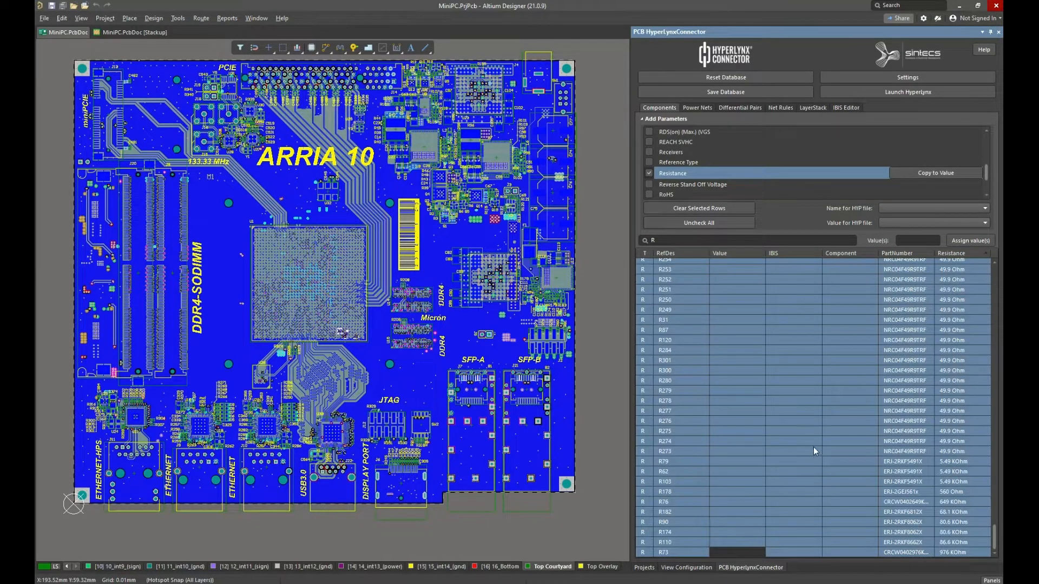
{"action": "left_click", "coordinate": [935, 173]}
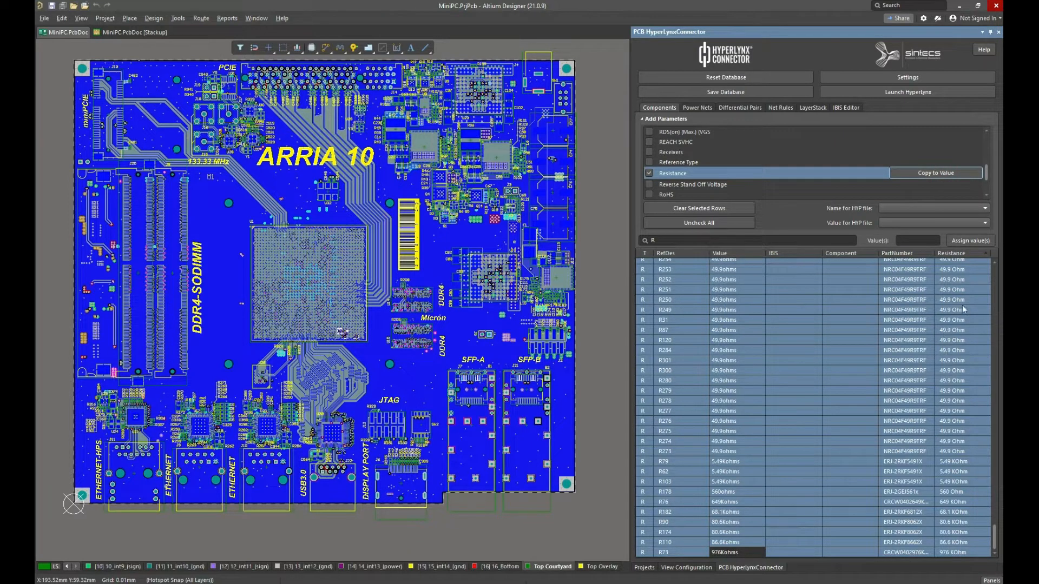
{"action": "mouse_move", "coordinate": [833, 333]}
{"action": "type", "text": "C"}
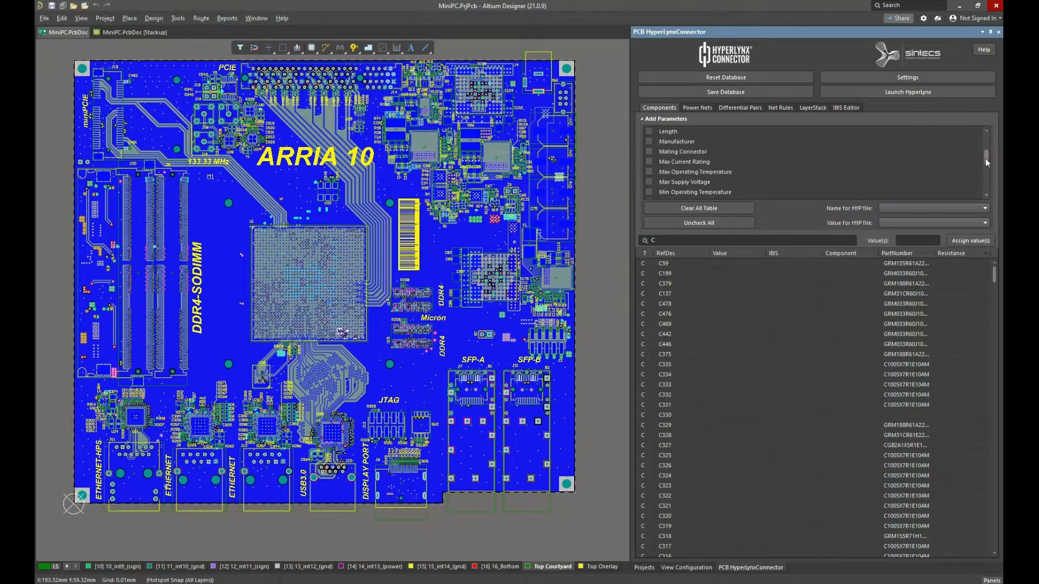
Step: Add a Capacitance column and copy it into the capacitors' Values, e.g. 220nF and 100nF
{"action": "scroll", "scroll_direction": "up", "scroll_amount": 3}
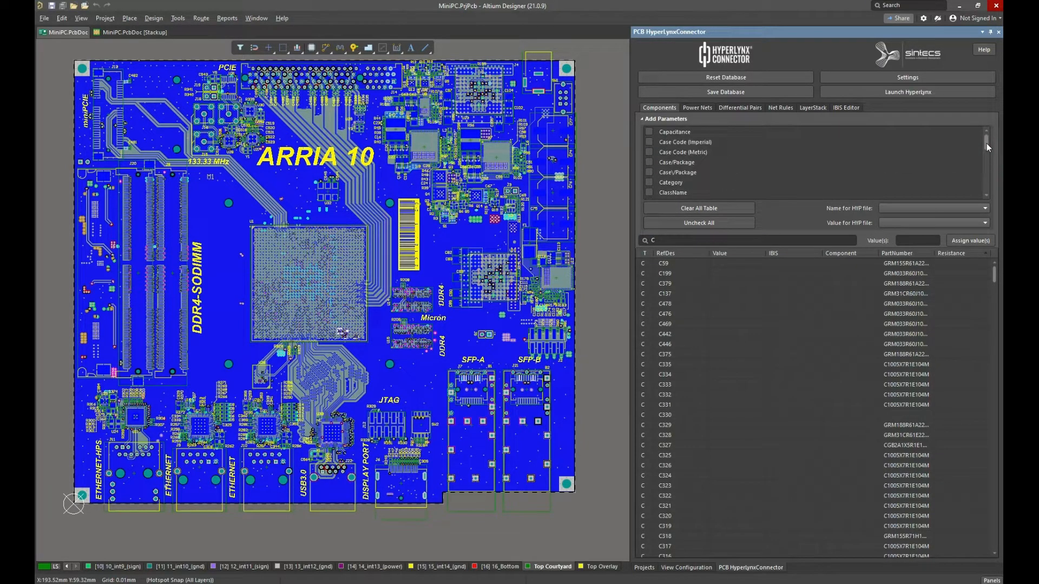
{"action": "left_click", "coordinate": [649, 132]}
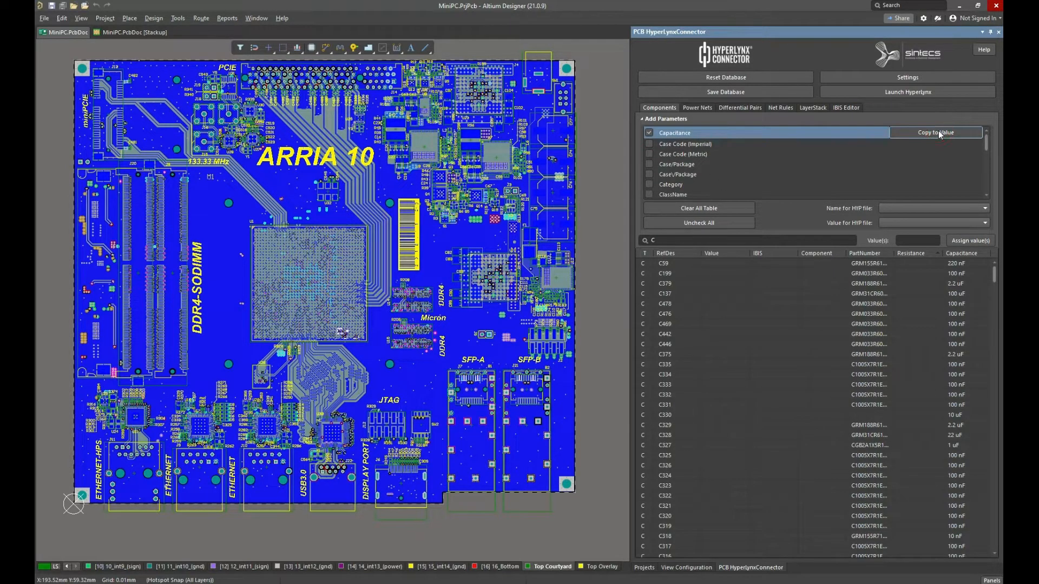
{"action": "left_click", "coordinate": [935, 133]}
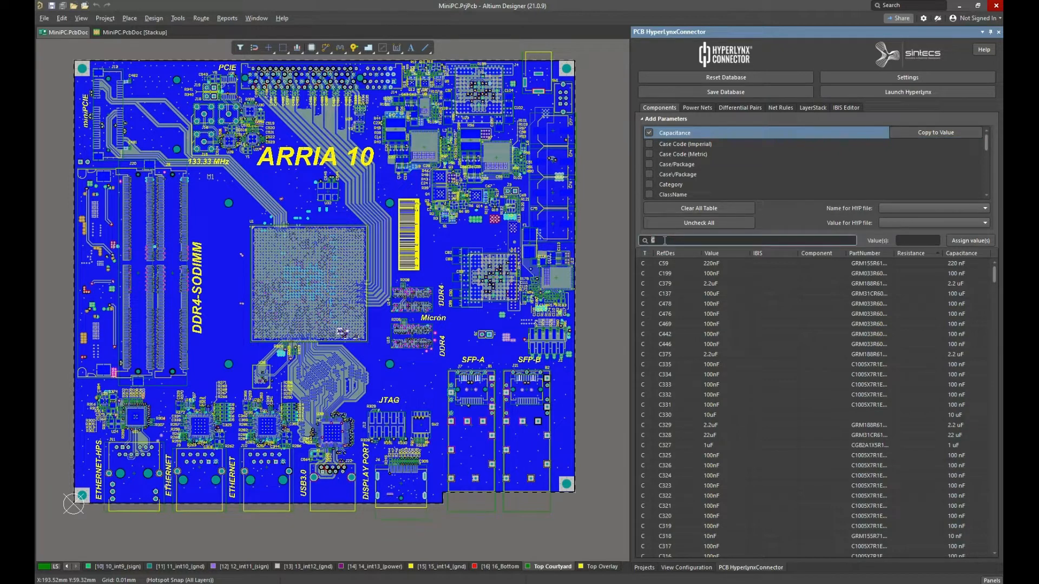
{"action": "type", "text": "U"}
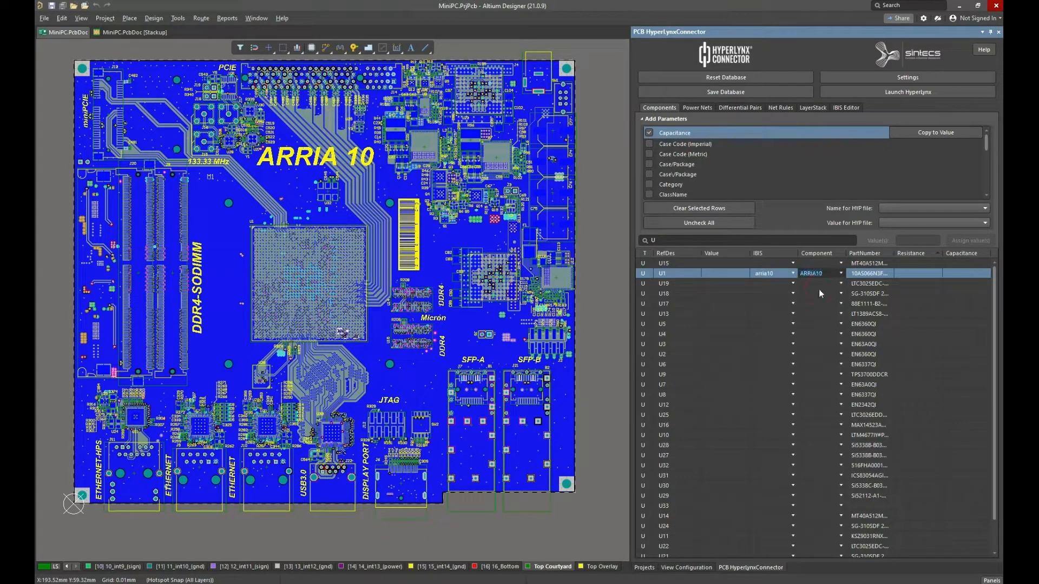
Step: Sort by RefDes and assign U14 and U15 the z11b IBIS model with MT40A512 memory components
{"action": "left_click", "coordinate": [665, 253]}
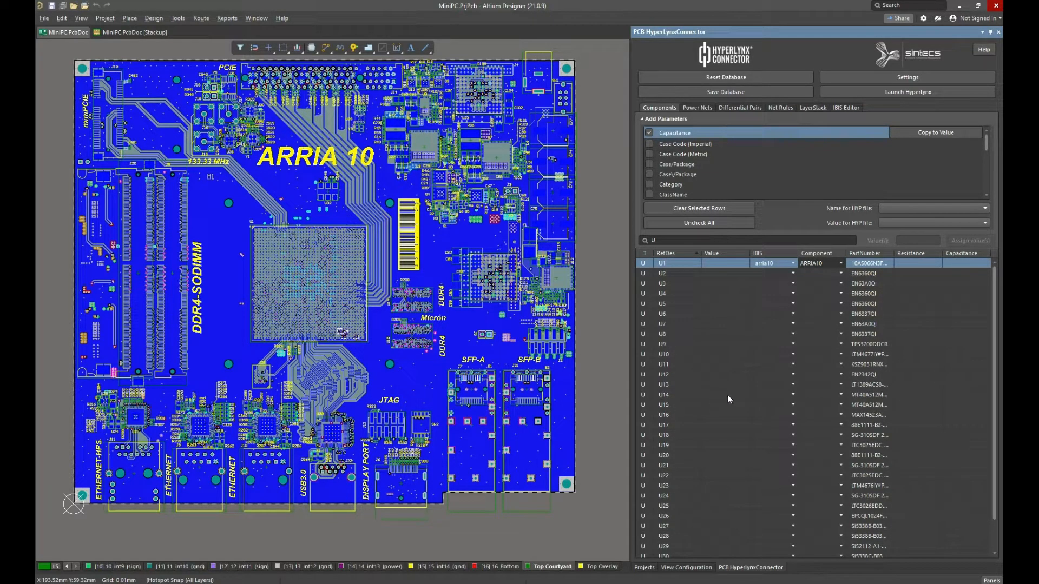
{"action": "left_click", "coordinate": [676, 395]}
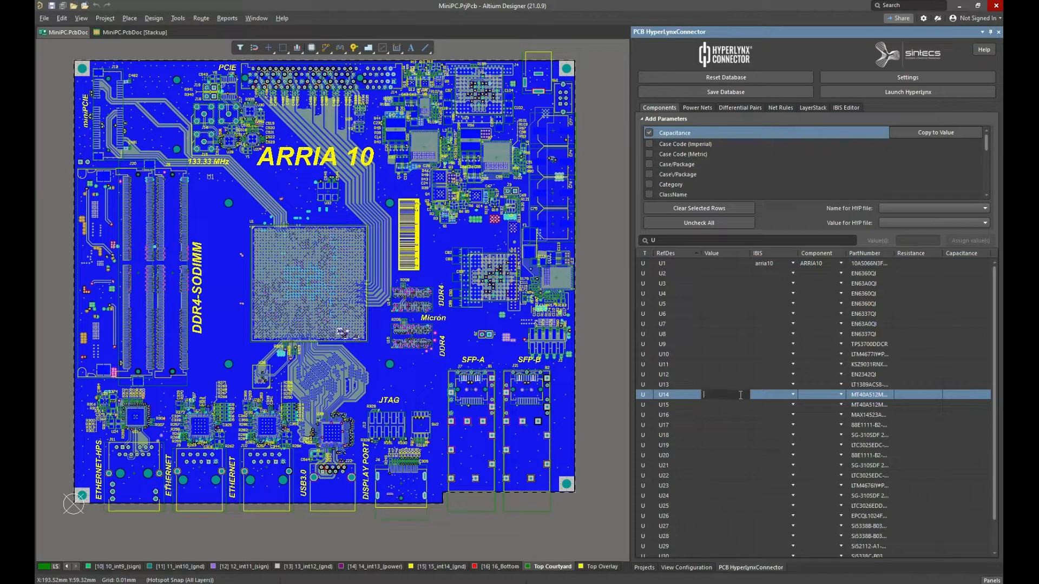
{"action": "left_click", "coordinate": [792, 395]}
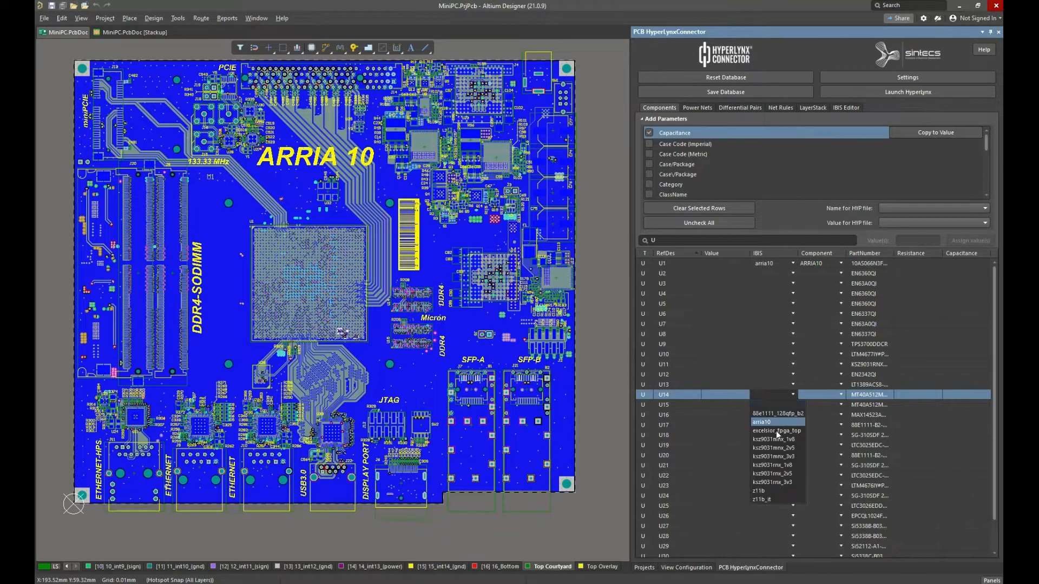
{"action": "left_click", "coordinate": [760, 490]}
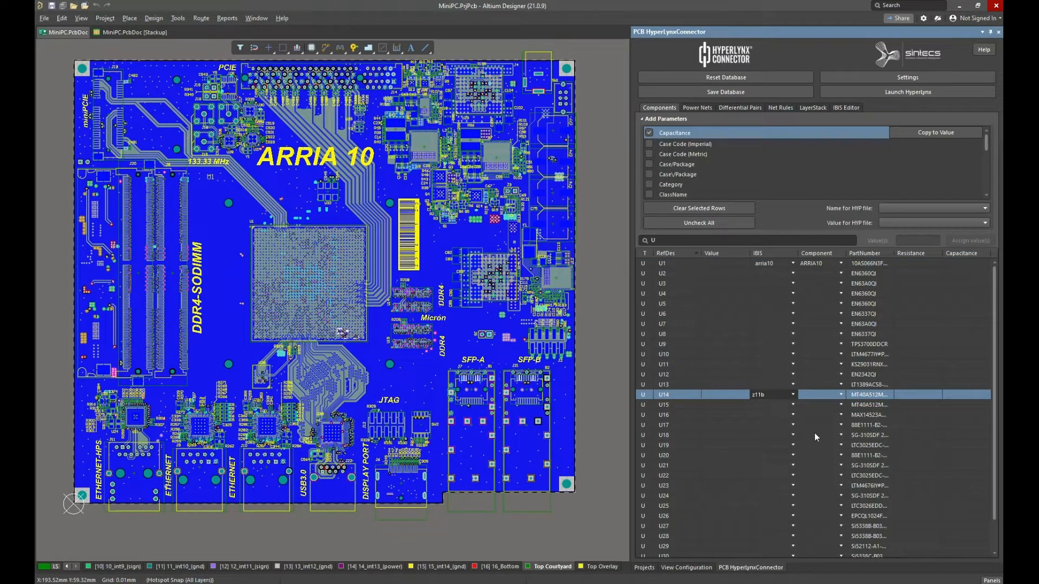
{"action": "left_click", "coordinate": [840, 395]}
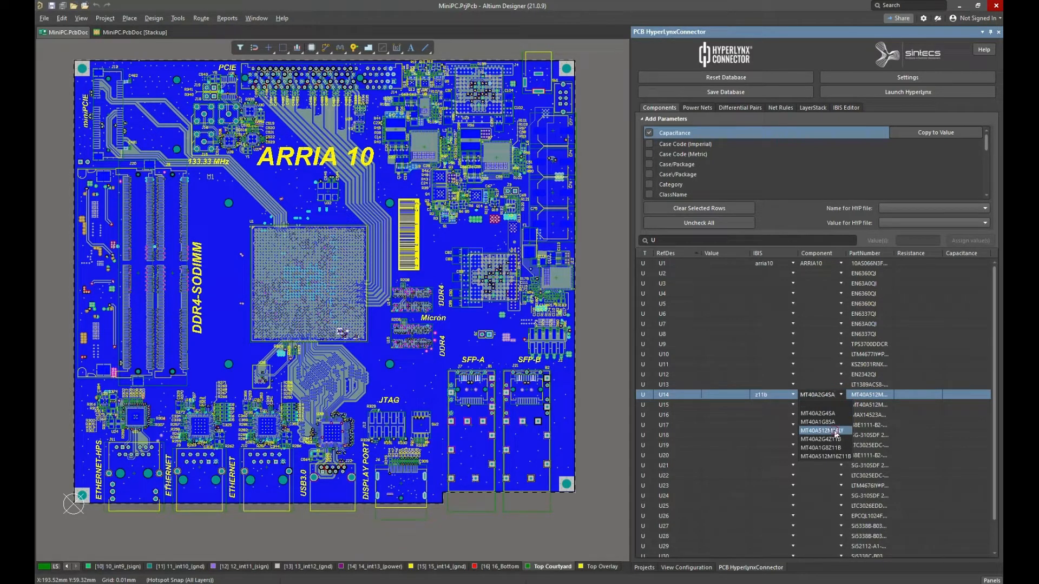
{"action": "left_click", "coordinate": [793, 405]}
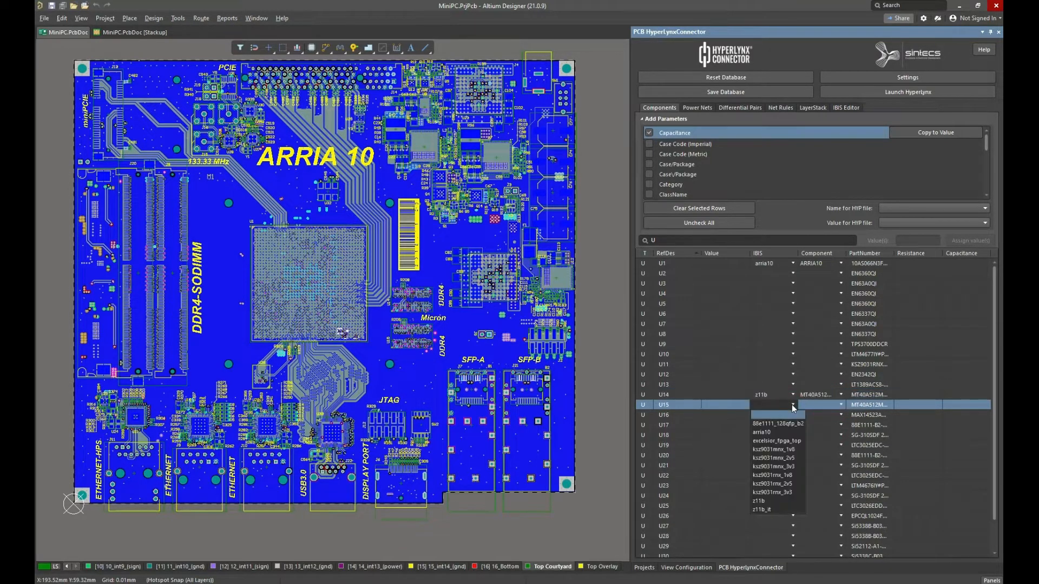
{"action": "left_click", "coordinate": [760, 500]}
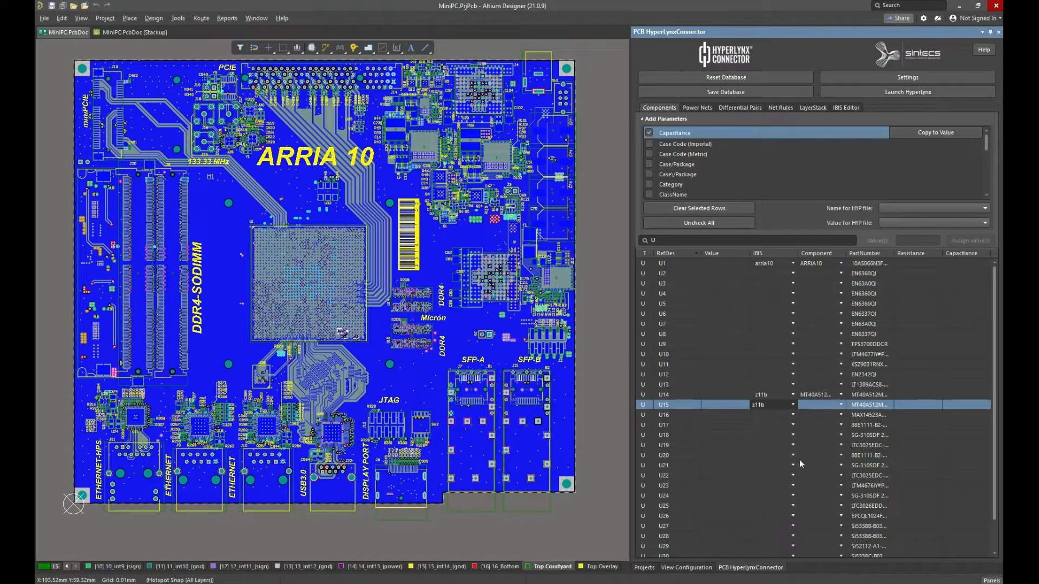
{"action": "left_click", "coordinate": [833, 405]}
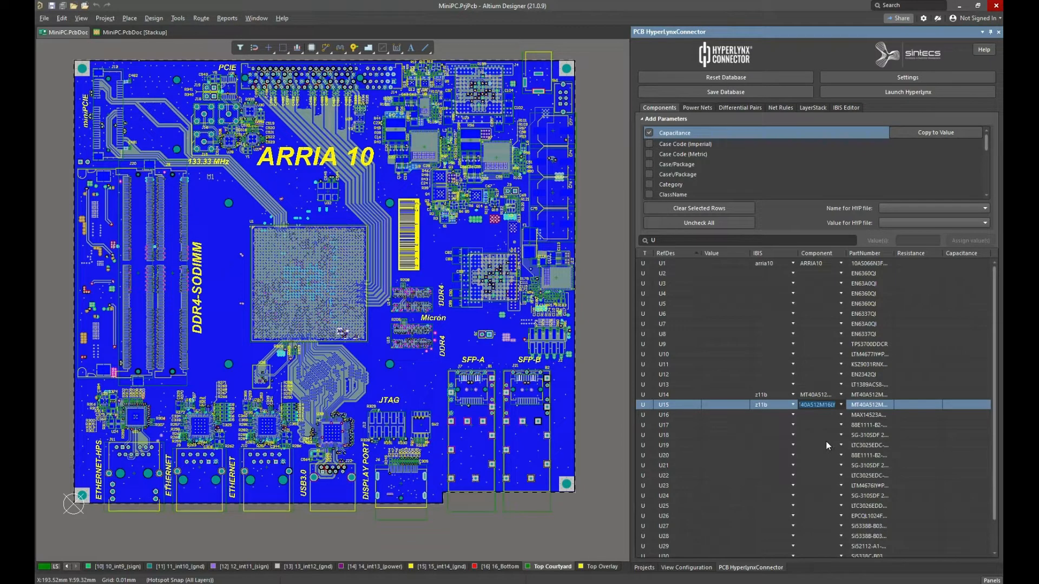
{"action": "mouse_move", "coordinate": [819, 420]}
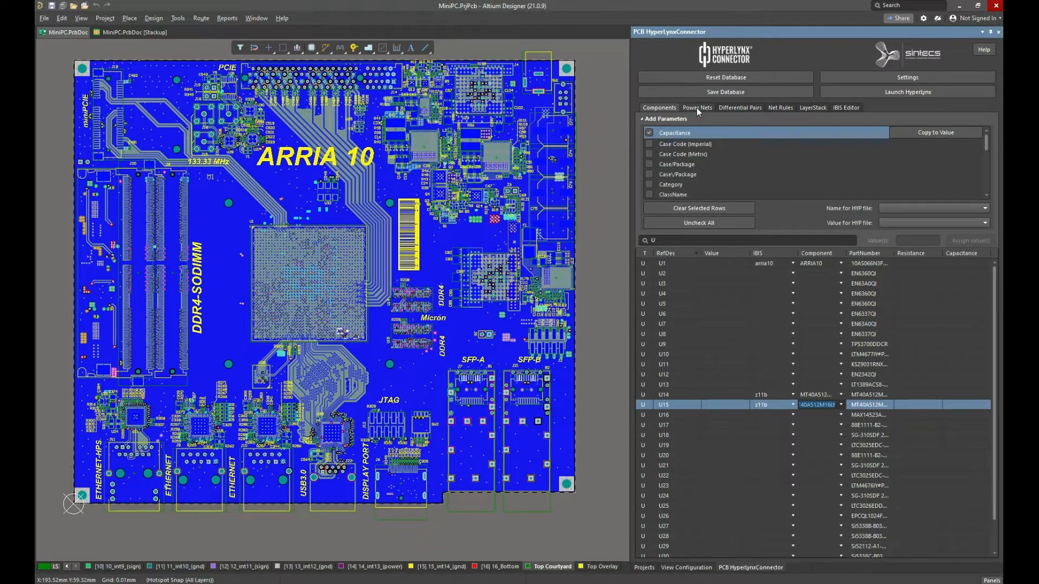
Step: In Power Nets filtered by 'vdd', set VDD_DDR to 0.6 V and 3.3V_AVDDH to 3.2 V
{"action": "left_click", "coordinate": [697, 107]}
{"action": "type", "text": "v"}
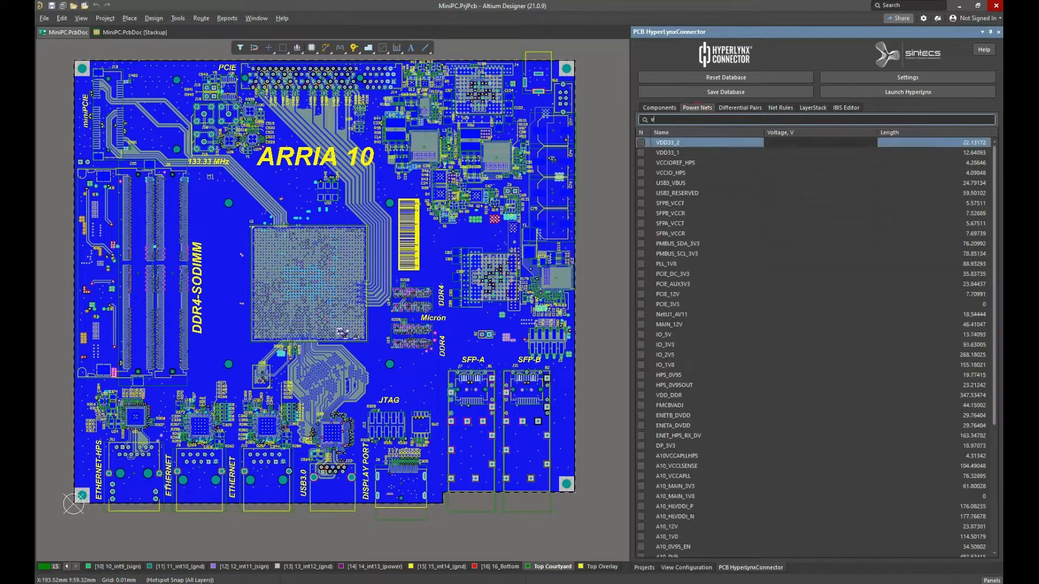
{"action": "type", "text": "dd"}
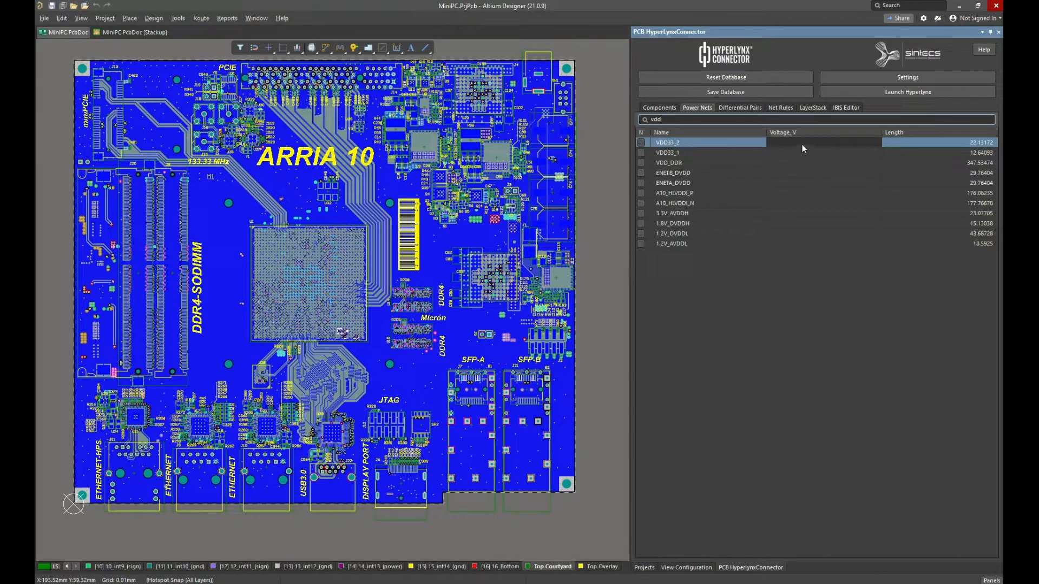
{"action": "left_click", "coordinate": [696, 162]}
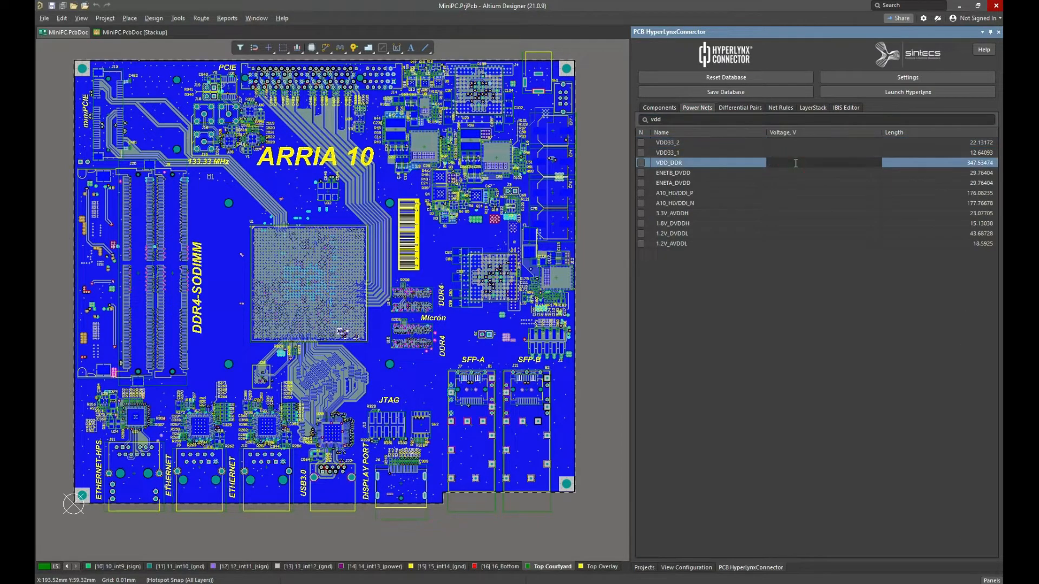
{"action": "type", "text": "0.6"}
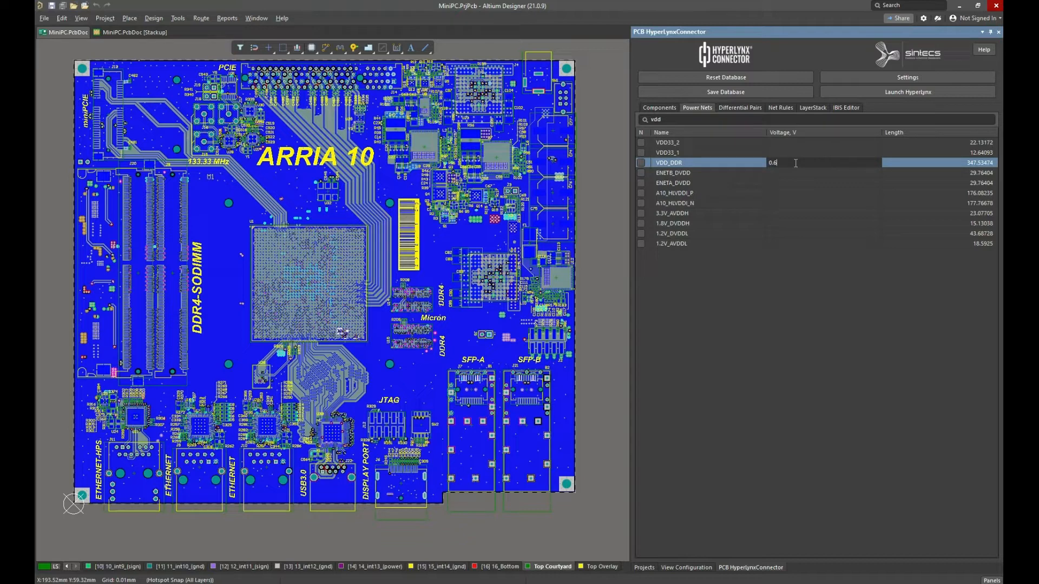
{"action": "mouse_move", "coordinate": [794, 209]}
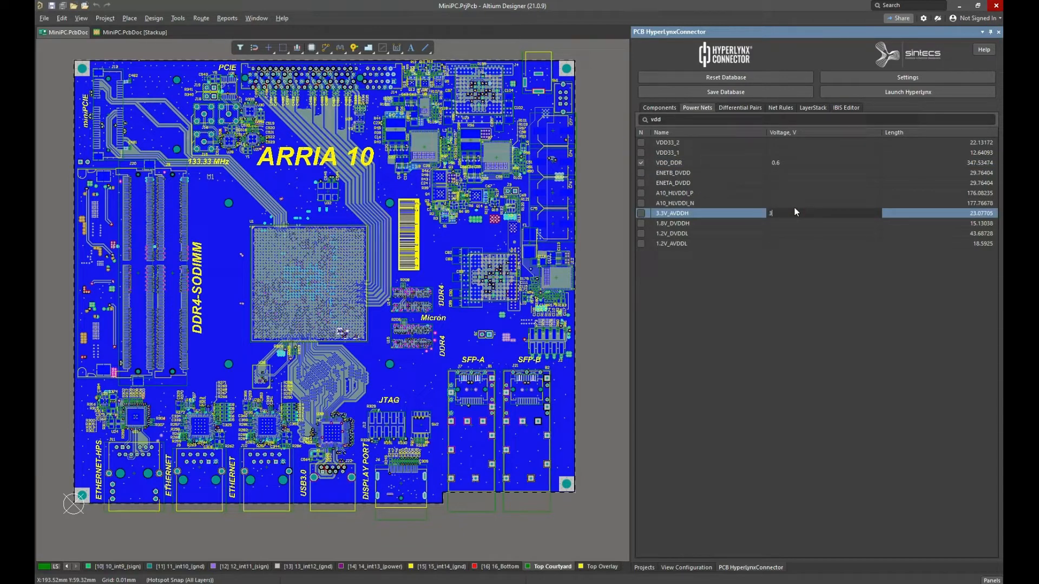
{"action": "type", "text": "3.2"}
{"action": "left_click", "coordinate": [817, 120]}
{"action": "type", "text": "GND"}
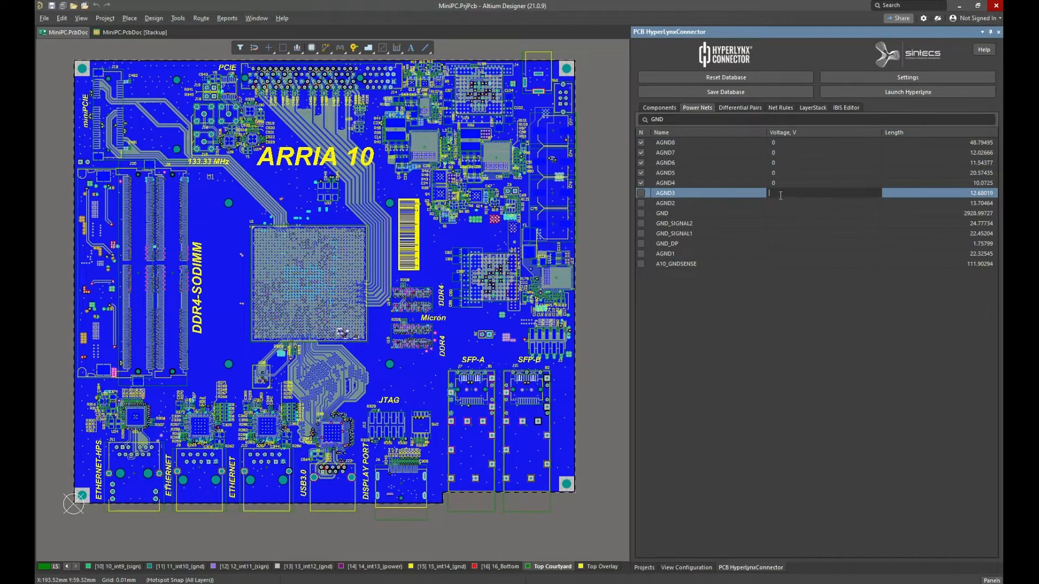
Step: Set GND, GND_SIGNAL1, GND_DP and AGND1 to 0 V, then show the Differential Pairs list
{"action": "left_click", "coordinate": [661, 212]}
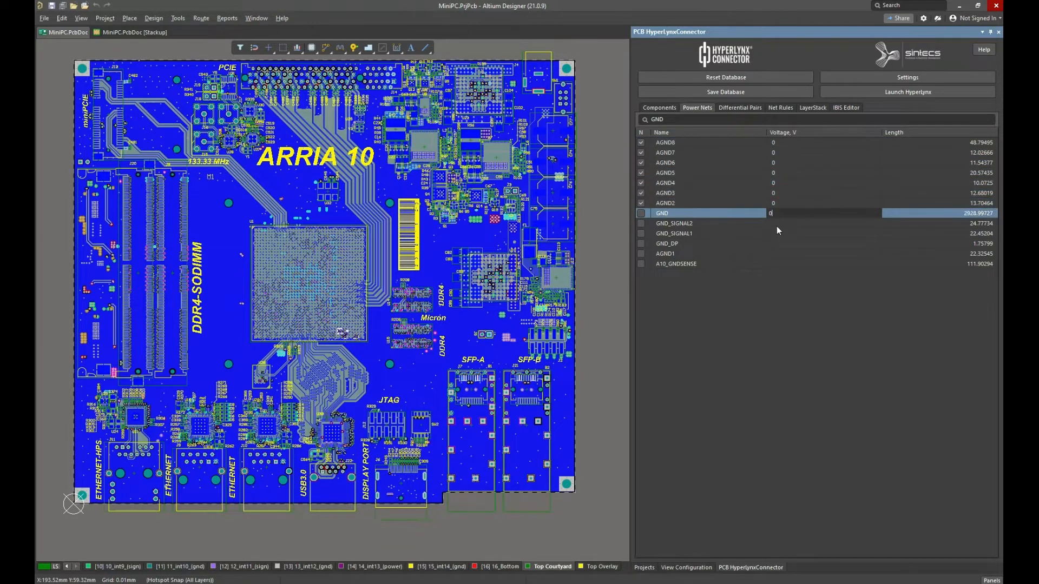
{"action": "left_click", "coordinate": [674, 233]}
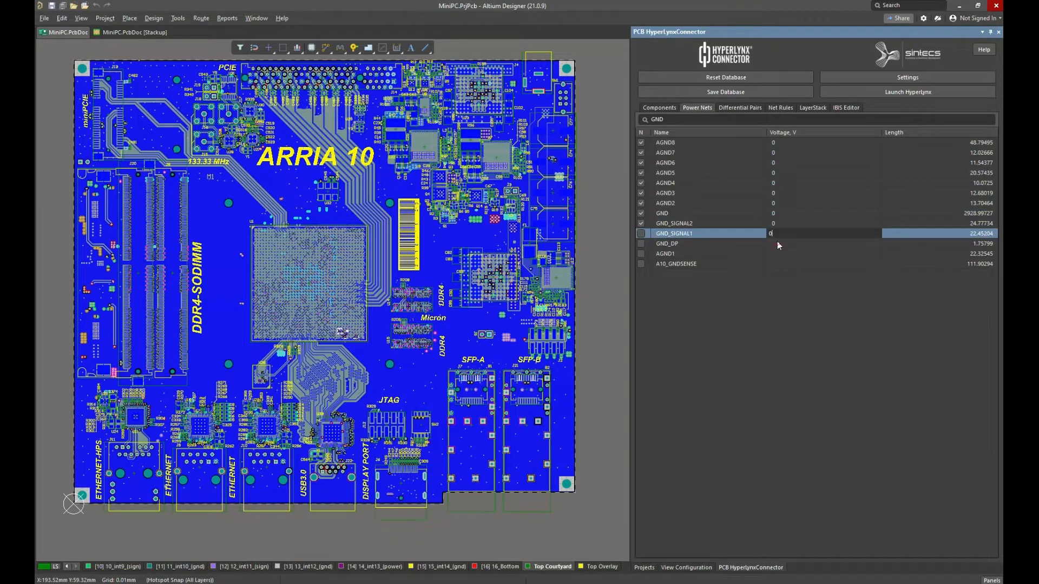
{"action": "left_click", "coordinate": [667, 243]}
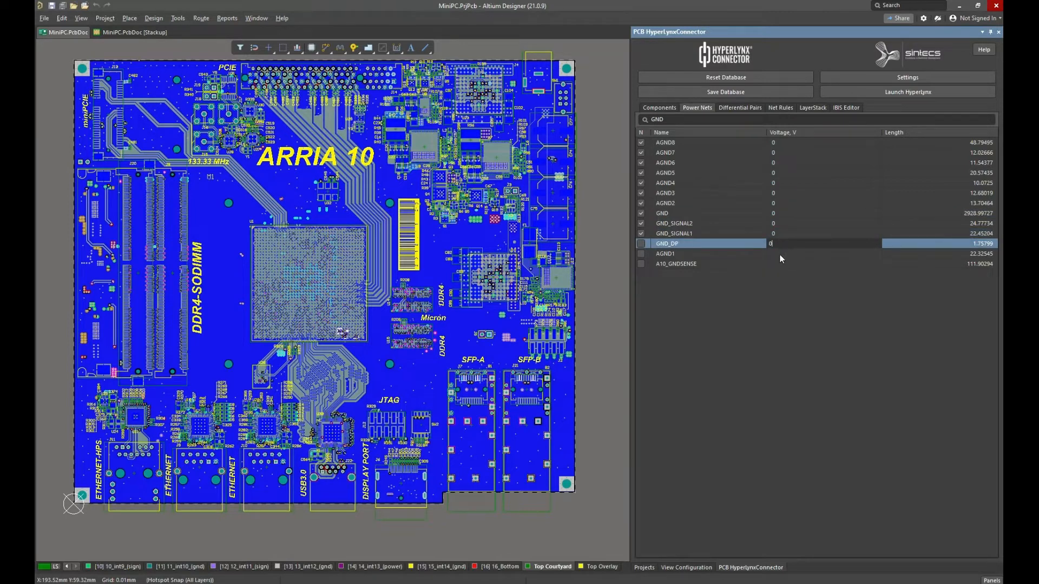
{"action": "left_click", "coordinate": [696, 254]}
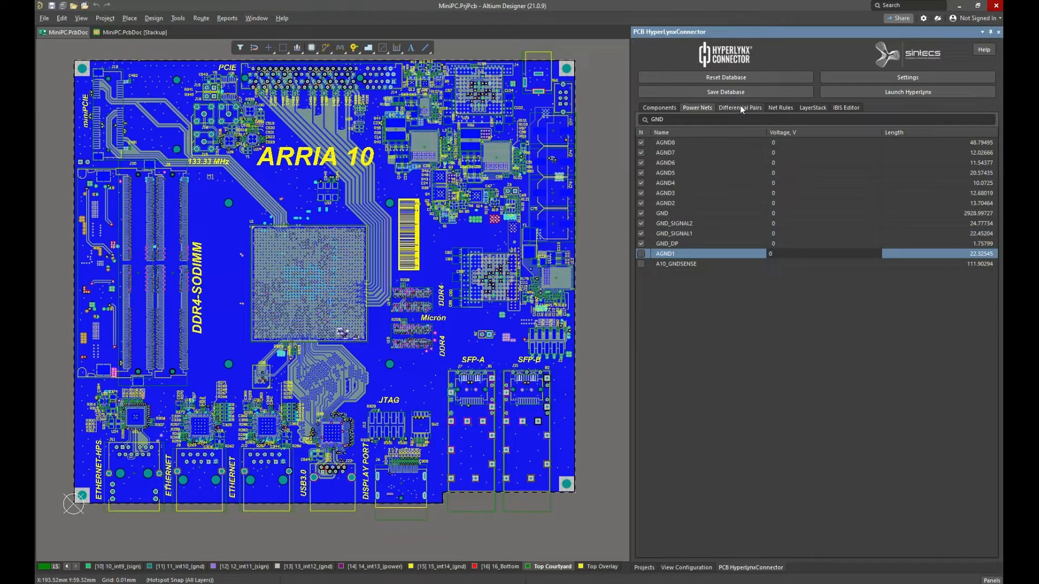
{"action": "left_click", "coordinate": [740, 107]}
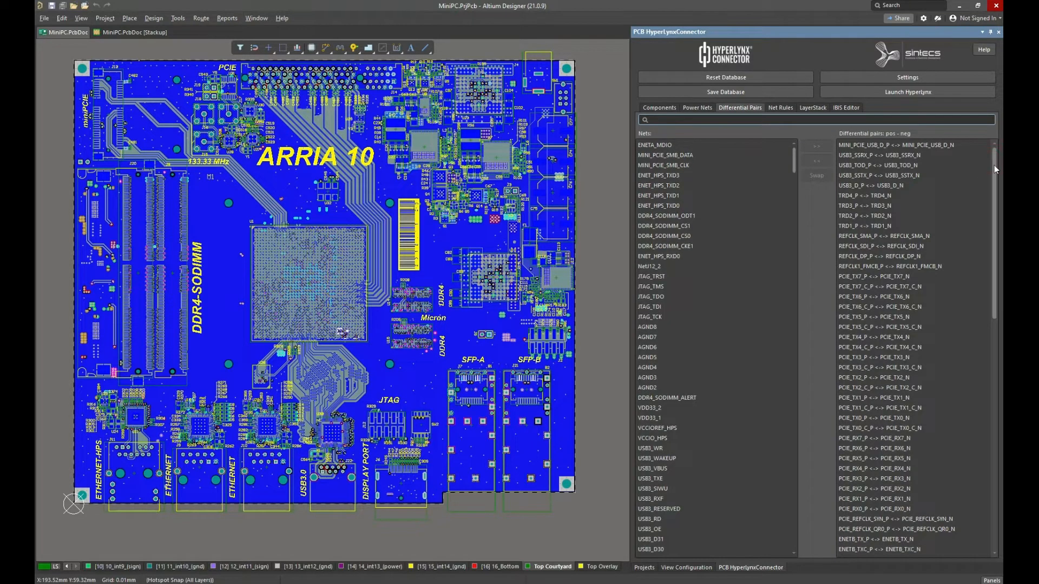
Step: Scroll through the detected differential pairs, then bring up the Net Rules table
{"action": "scroll", "scroll_direction": "down", "scroll_amount": 3}
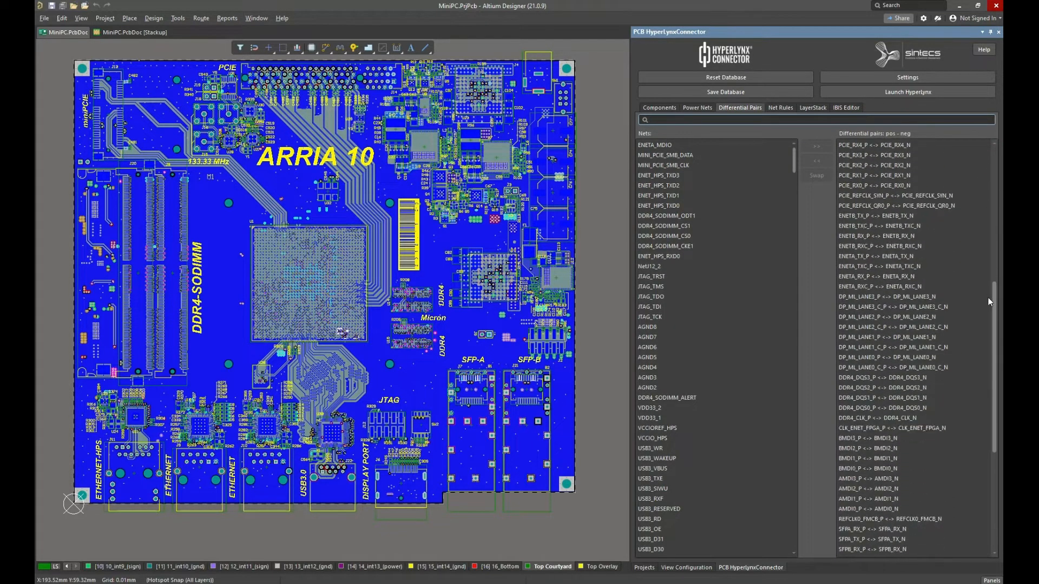
{"action": "scroll", "scroll_direction": "down", "scroll_amount": 3}
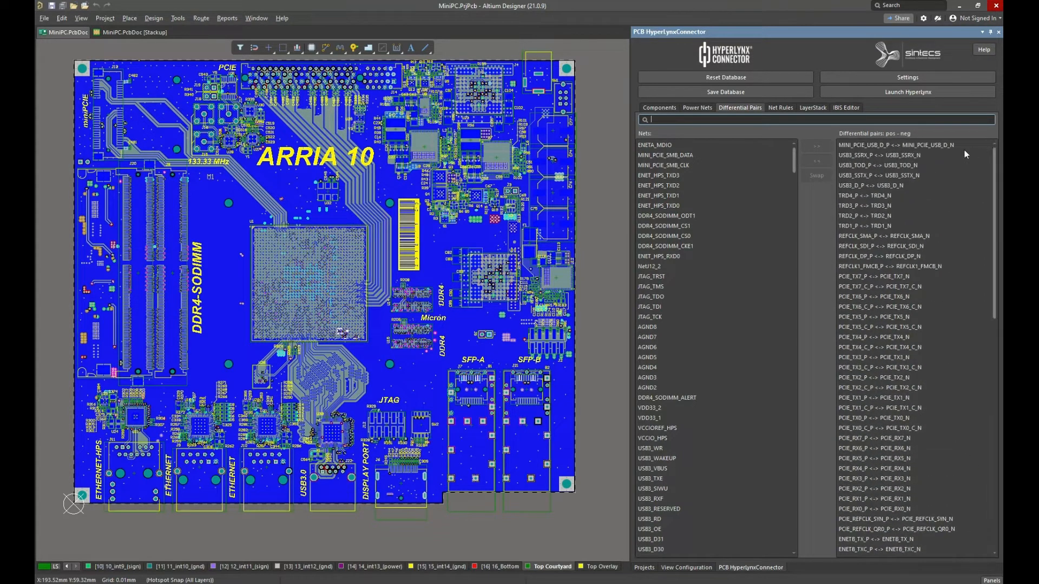
{"action": "left_click", "coordinate": [780, 107]}
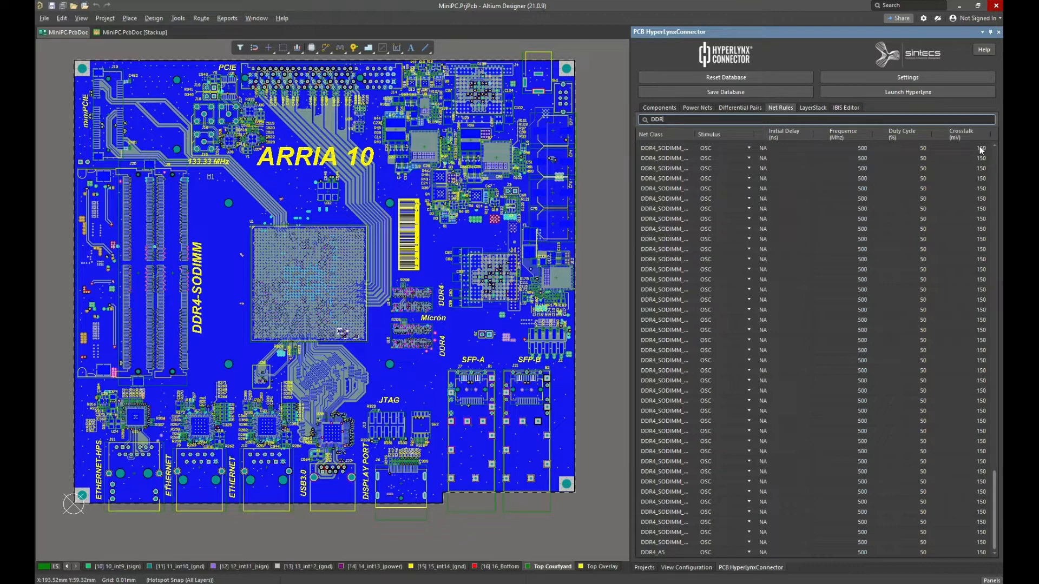
Step: Review the DDR net rules list, then switch to the 33-layer LayerStack list
{"action": "scroll", "scroll_direction": "up", "scroll_amount": 3}
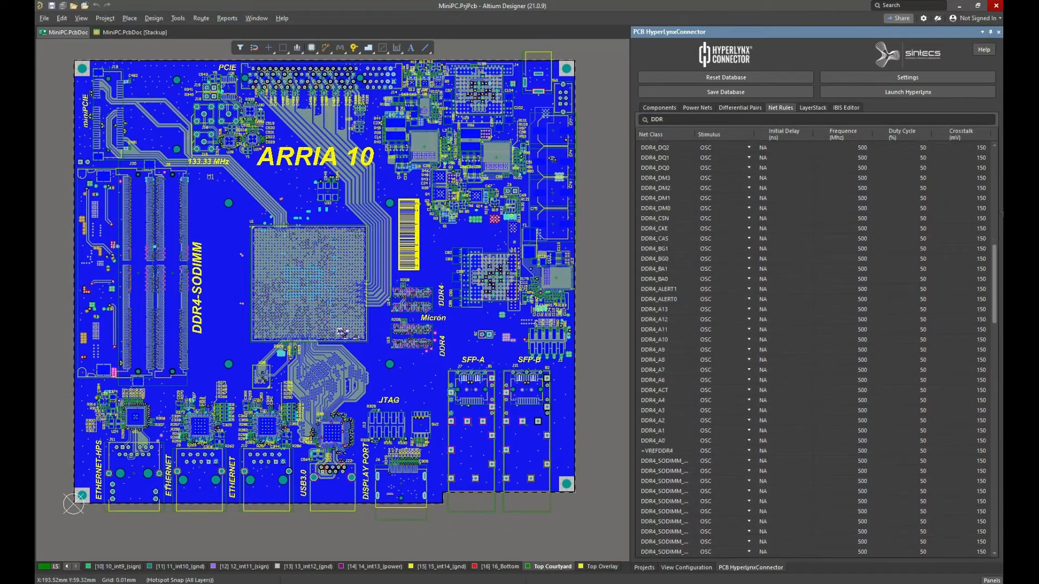
{"action": "scroll", "scroll_direction": "down", "scroll_amount": 3}
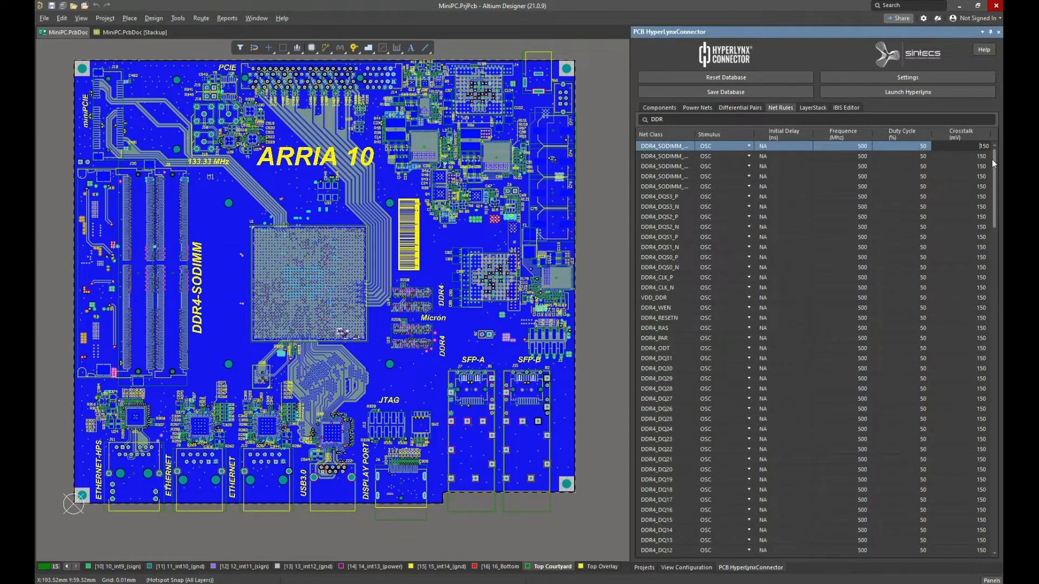
{"action": "scroll", "scroll_direction": "down", "scroll_amount": 3}
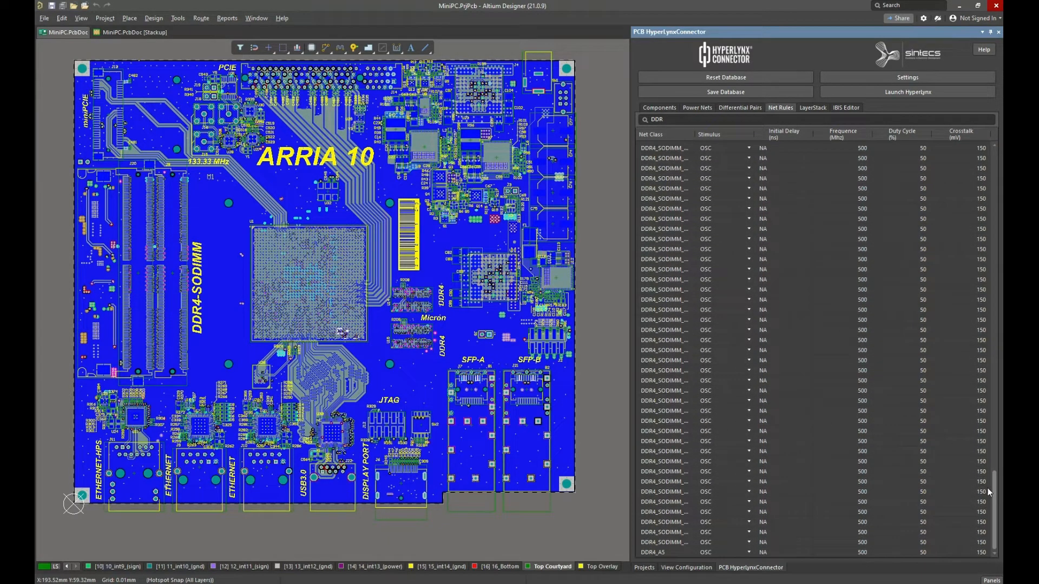
{"action": "scroll", "scroll_direction": "down", "scroll_amount": 3}
{"action": "type", "text": "50"}
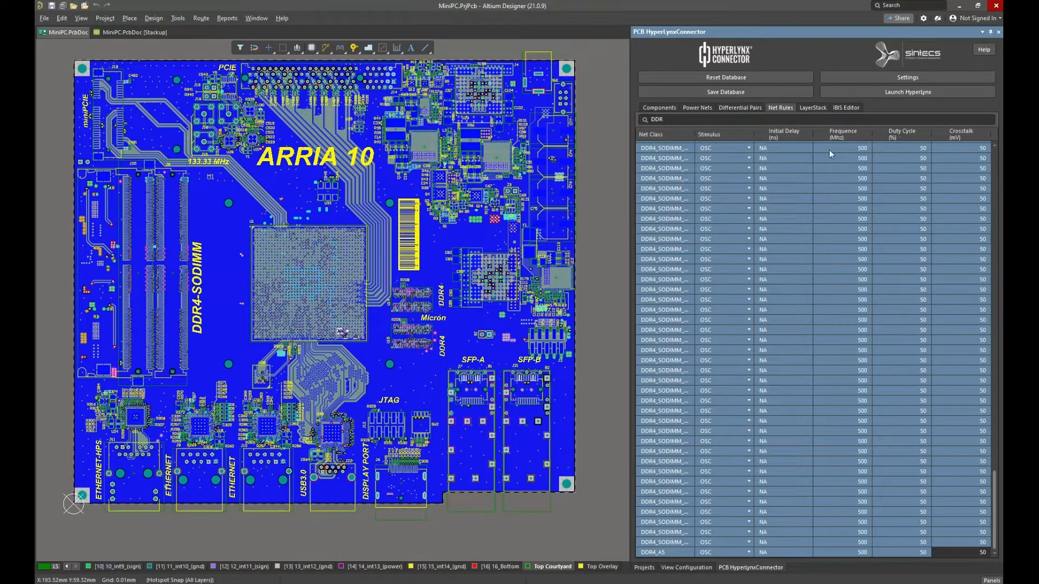
{"action": "left_click", "coordinate": [811, 108]}
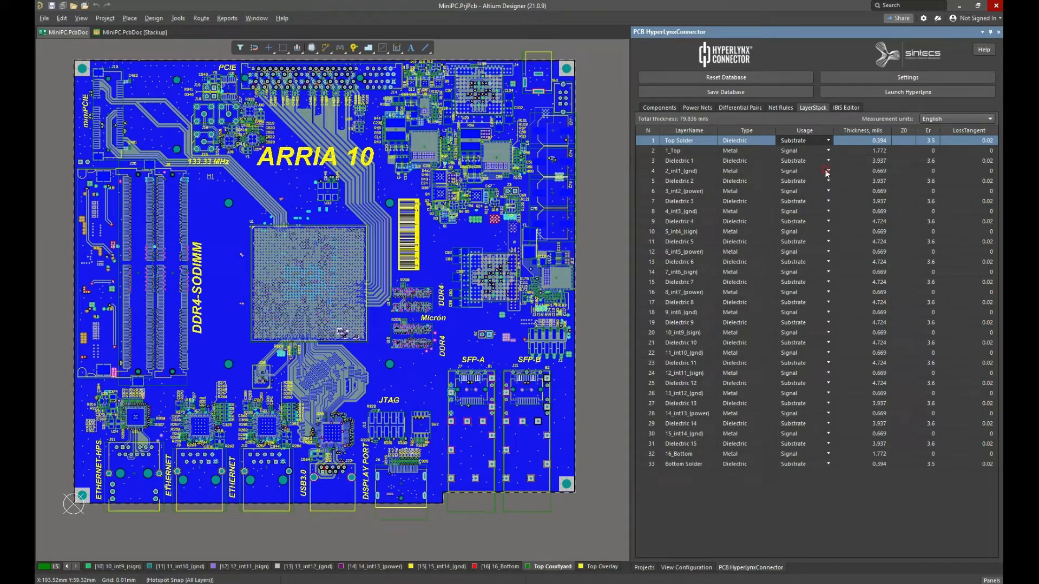
Step: Set inner layers 2_int1, 4_int3, 6_int5, 7_int6 and 9_int9 to Plane usage
{"action": "left_click", "coordinate": [827, 171]}
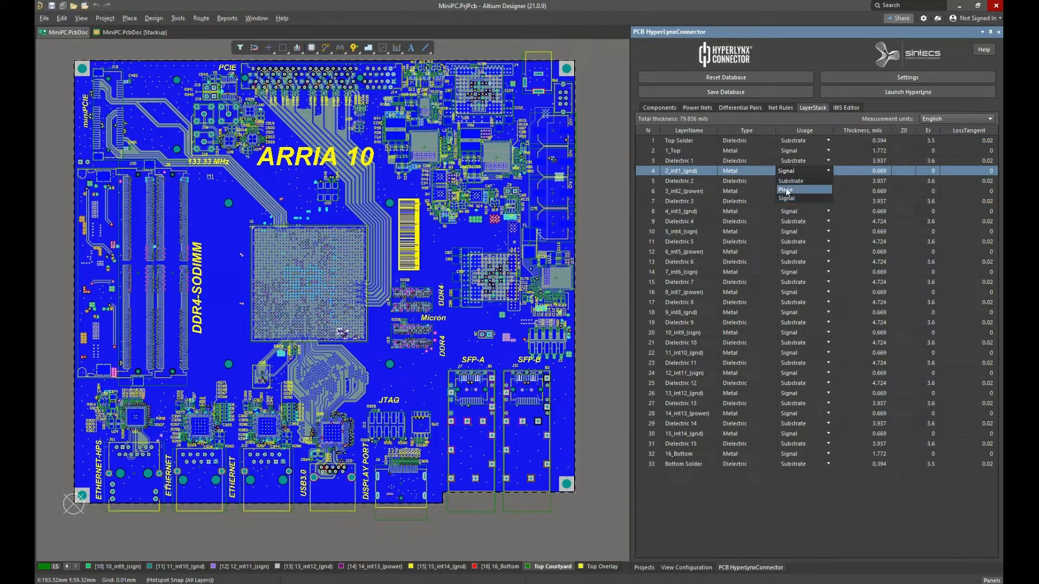
{"action": "left_click", "coordinate": [785, 190]}
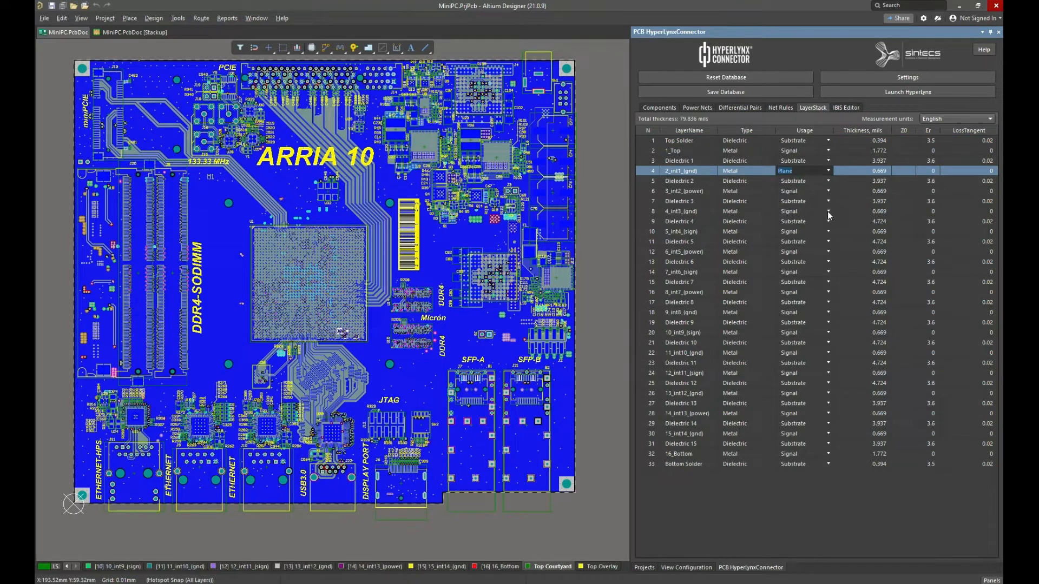
{"action": "left_click", "coordinate": [683, 211]}
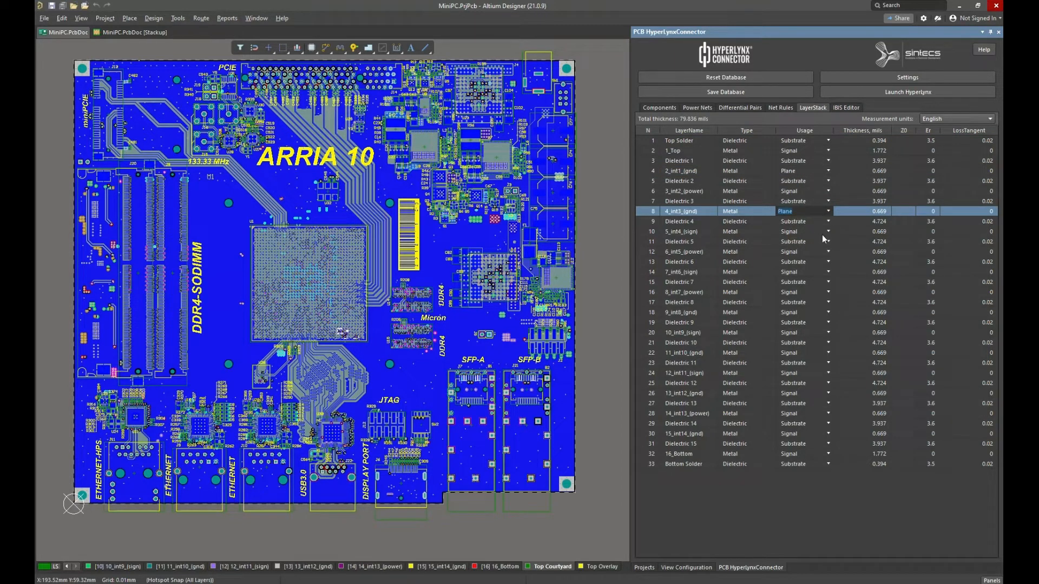
{"action": "left_click", "coordinate": [804, 251]}
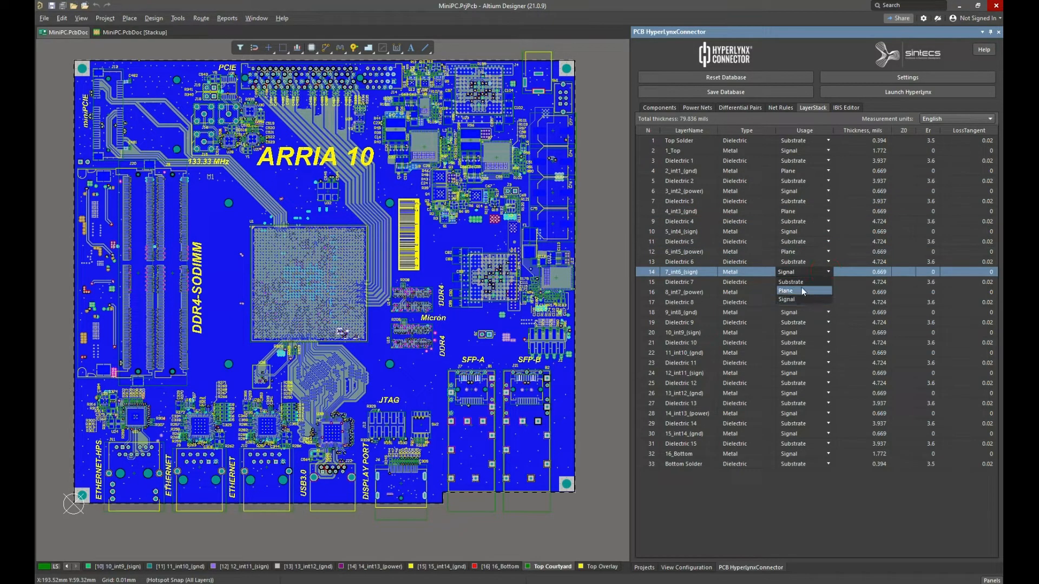
{"action": "left_click", "coordinate": [803, 293]}
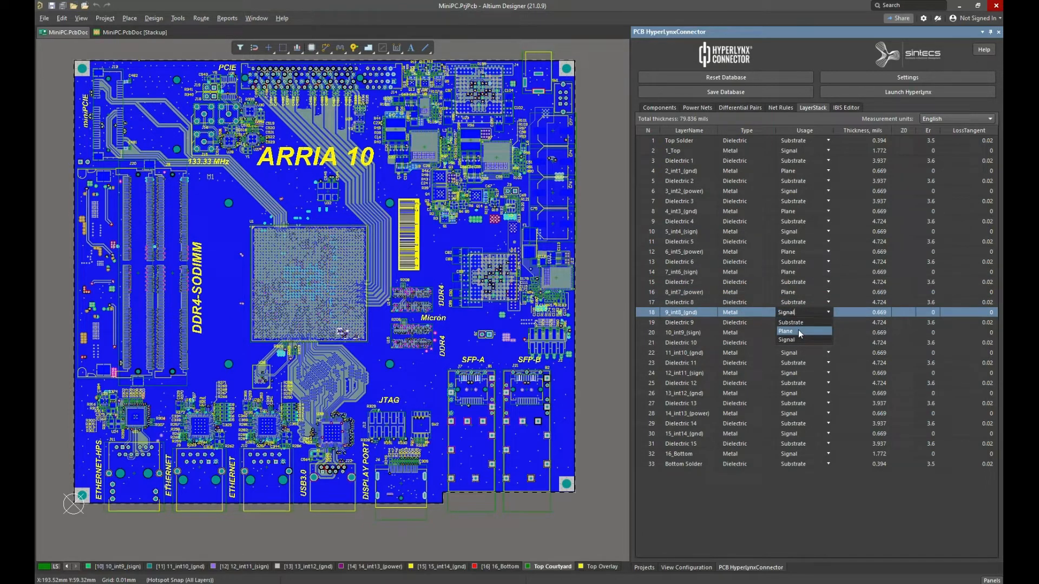
{"action": "left_click", "coordinate": [787, 330]}
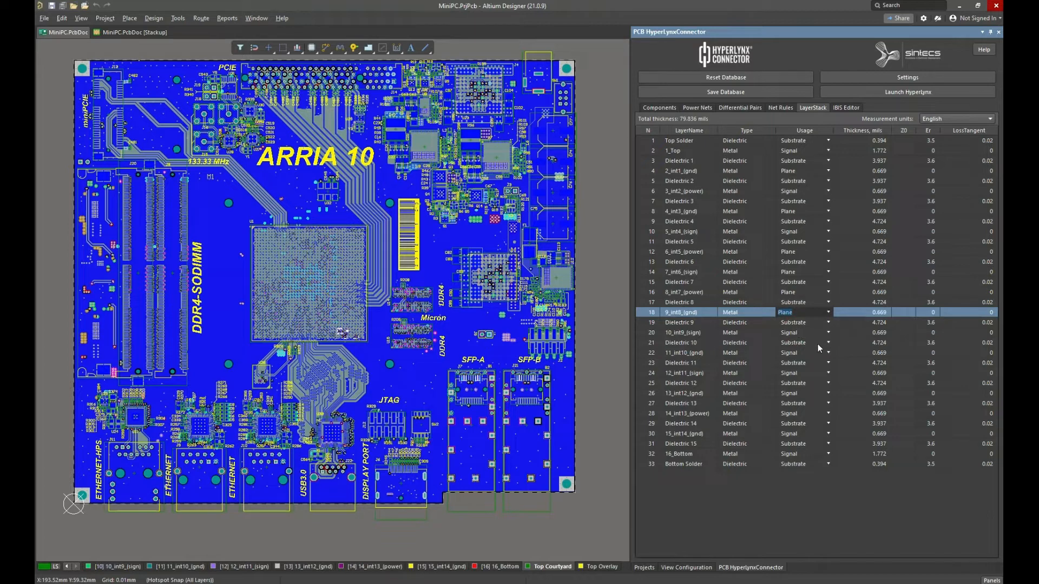
Step: Make layers 11_int10 and 15_int14 planes, then open the z11b IBIS model
{"action": "left_click", "coordinate": [683, 352]}
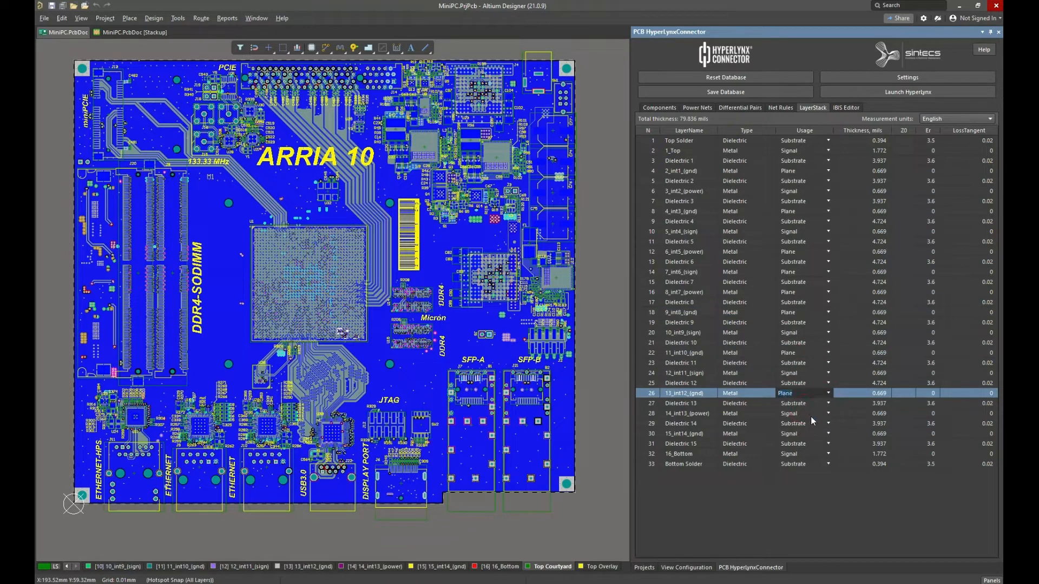
{"action": "left_click", "coordinate": [804, 434]}
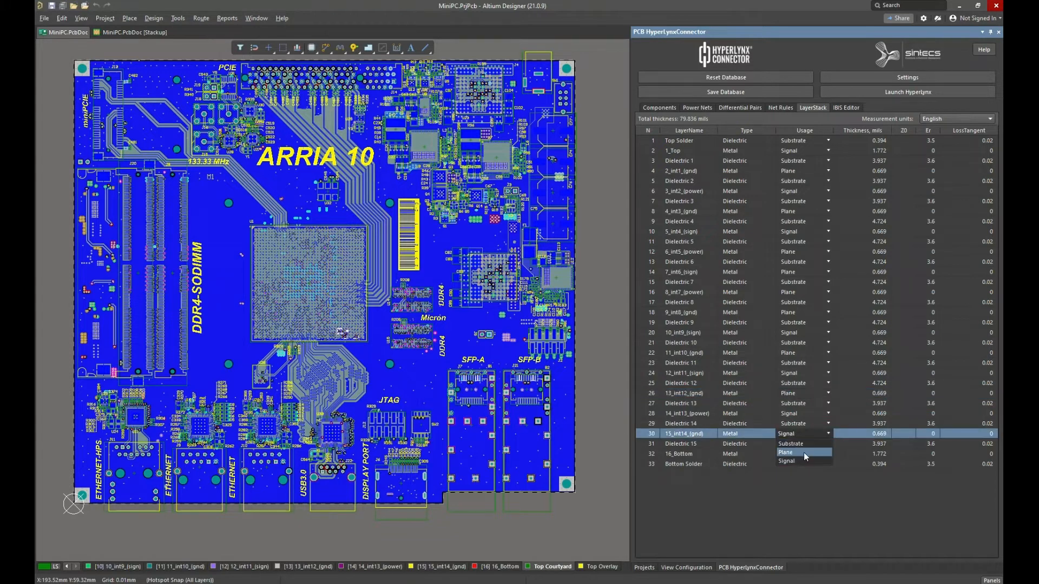
{"action": "left_click", "coordinate": [786, 452]}
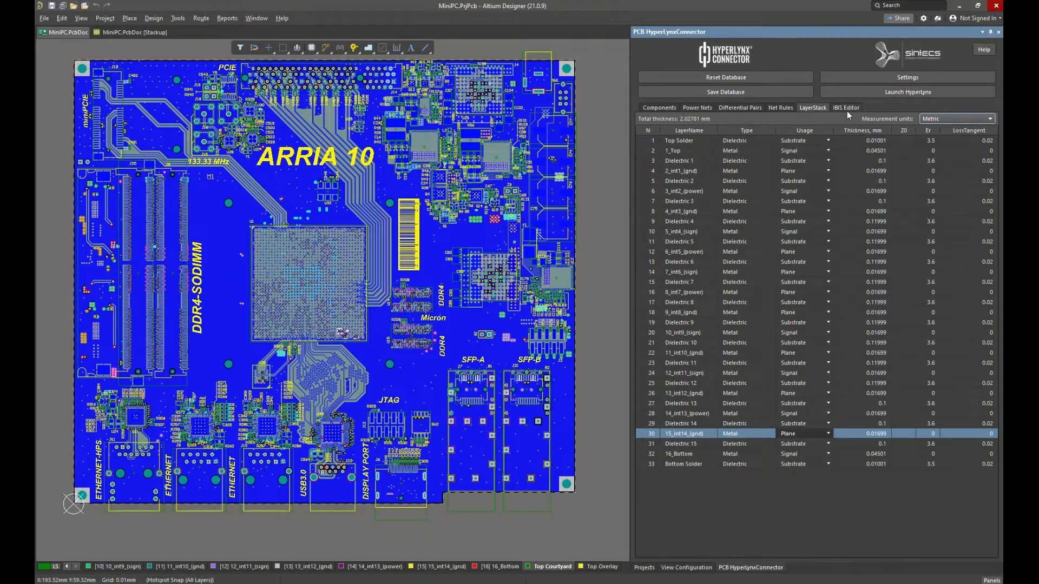
{"action": "left_click", "coordinate": [845, 107]}
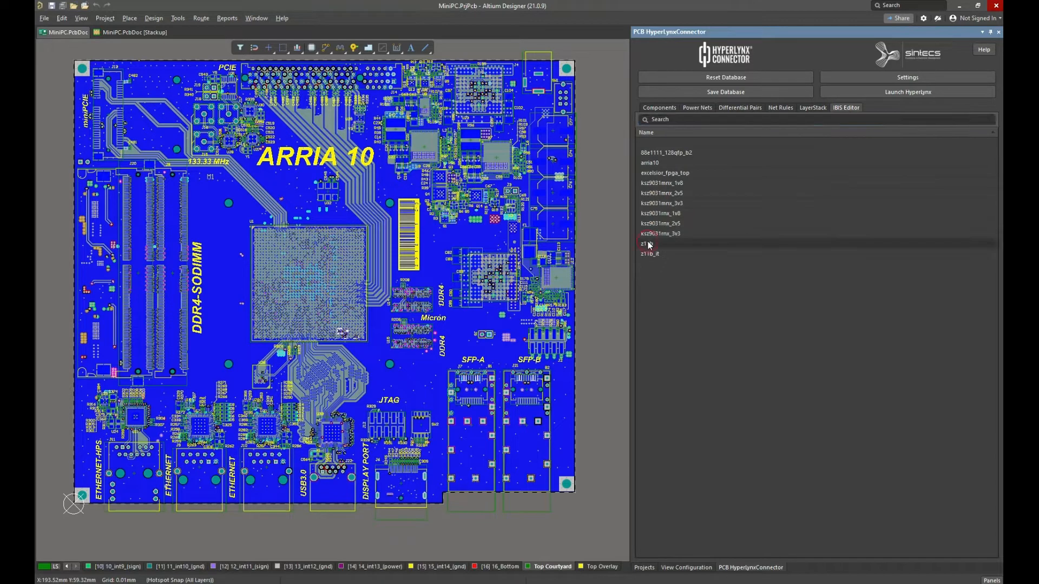
{"action": "double_click", "coordinate": [650, 245]}
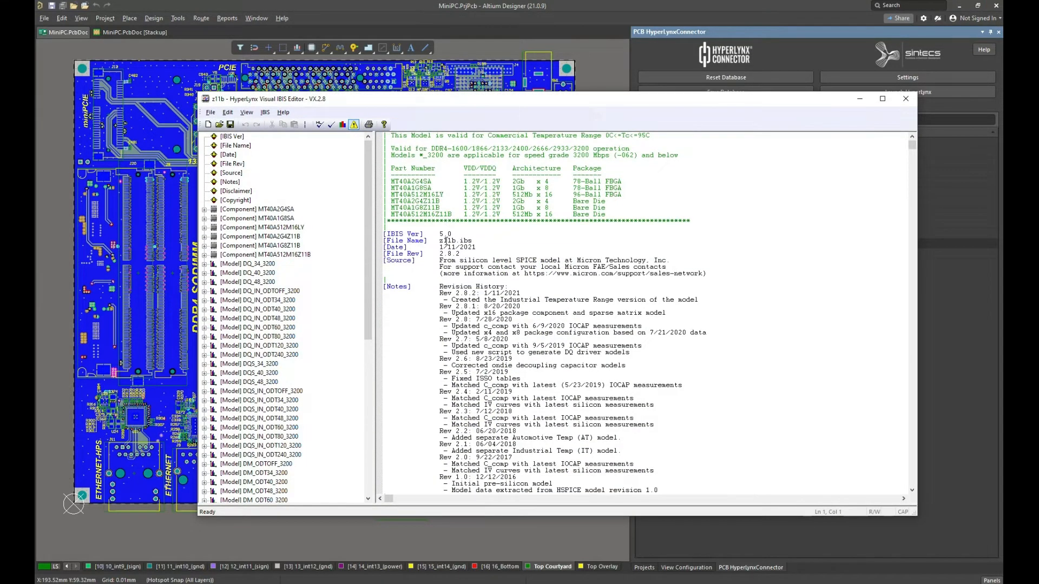
Step: Expand component MT40A512M16LY in z11b and select its [Pin] section
{"action": "scroll", "scroll_direction": "down", "scroll_amount": 3}
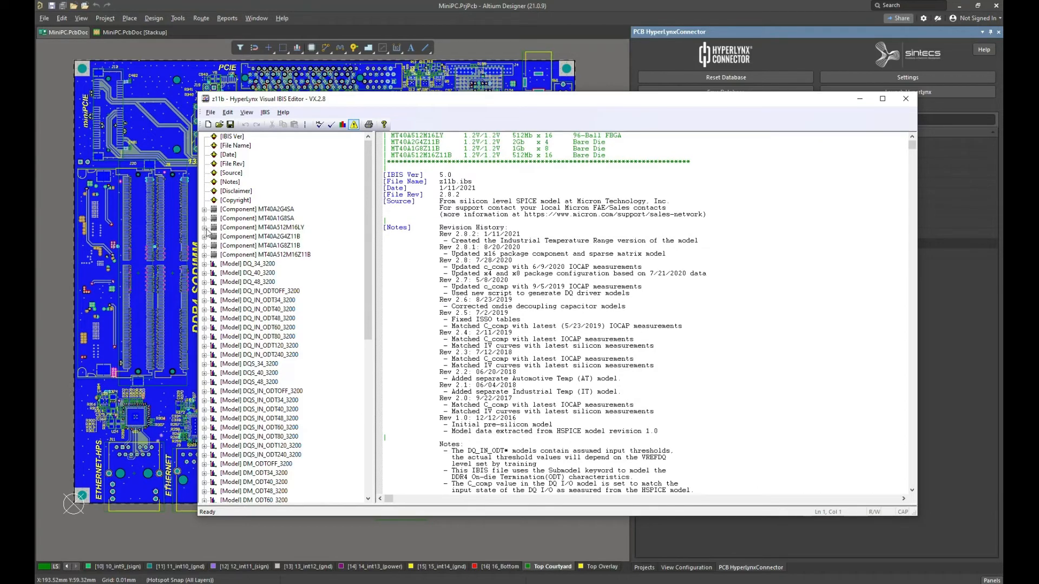
{"action": "left_click", "coordinate": [206, 227]}
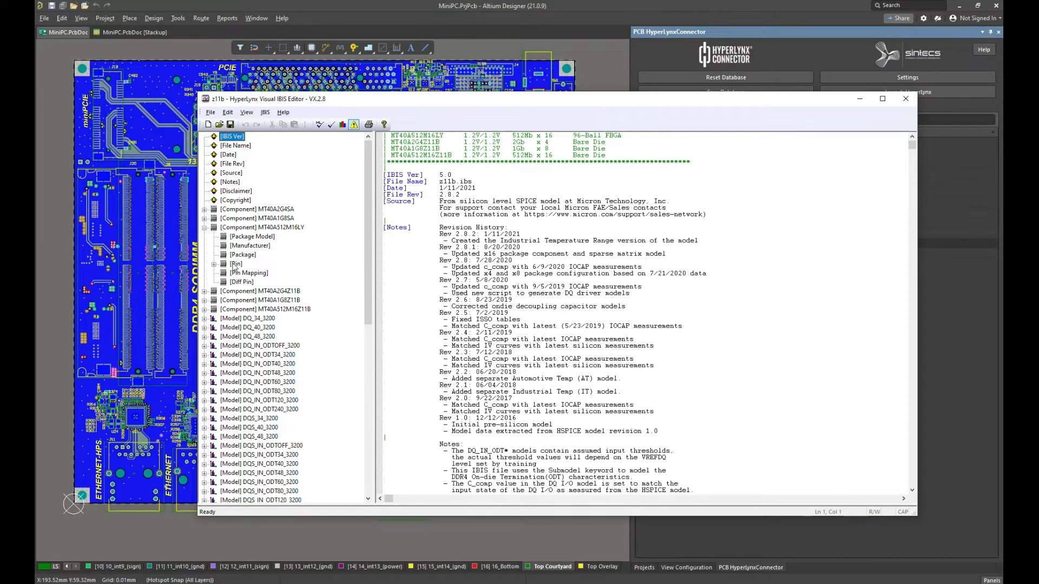
{"action": "left_click", "coordinate": [236, 263]}
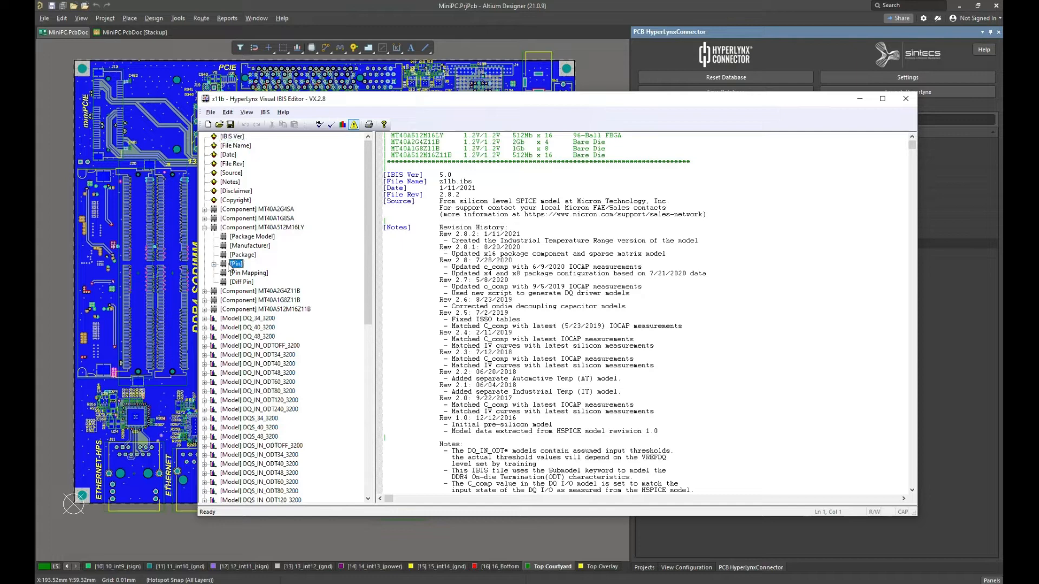
{"action": "left_click", "coordinate": [235, 264]}
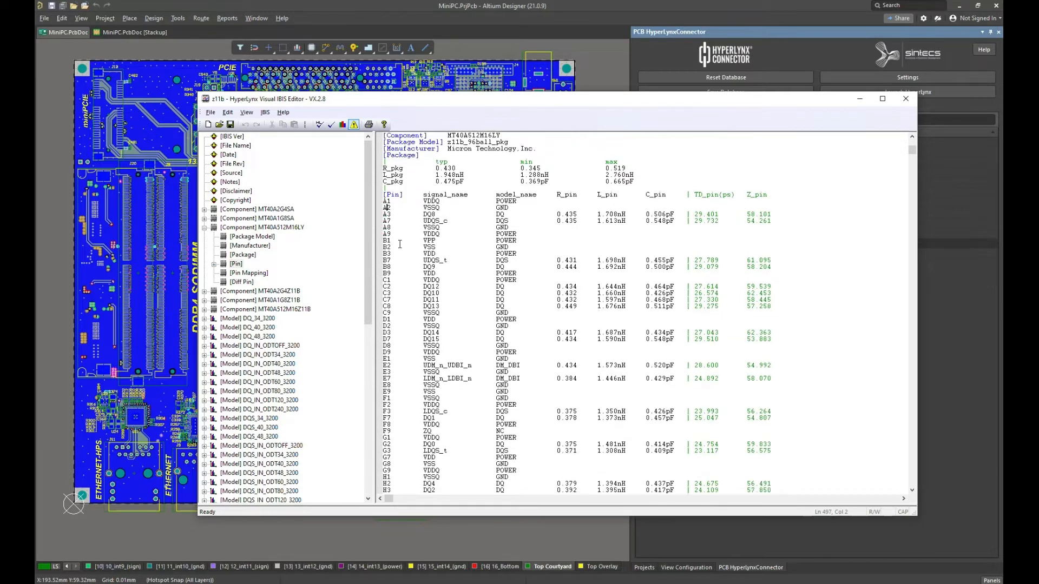
Step: Scroll through the MT40A512M16LY pin table and close the Visual IBIS Editor
{"action": "scroll", "scroll_direction": "down", "scroll_amount": 3}
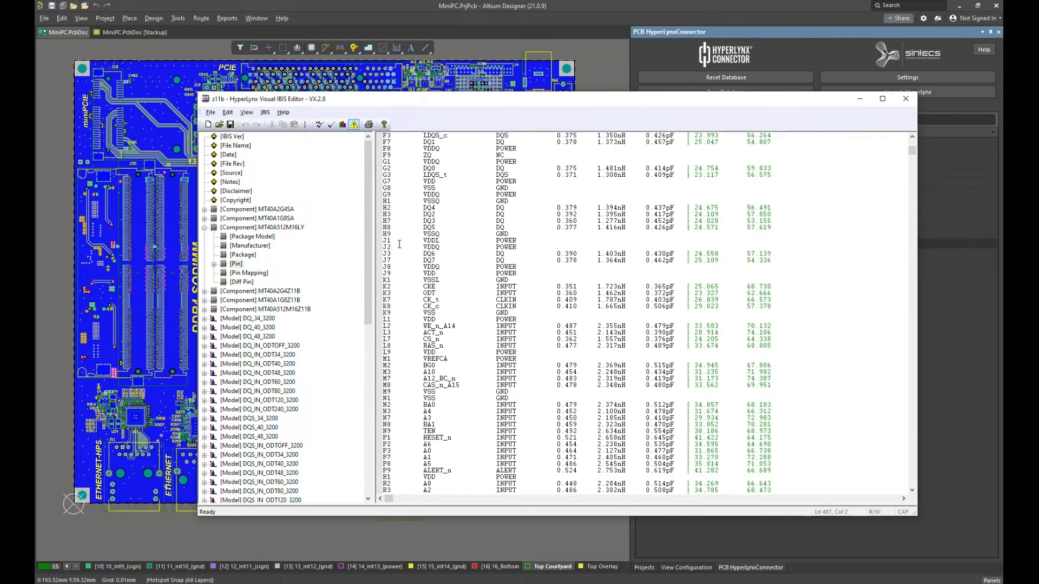
{"action": "scroll", "scroll_direction": "down", "scroll_amount": 3}
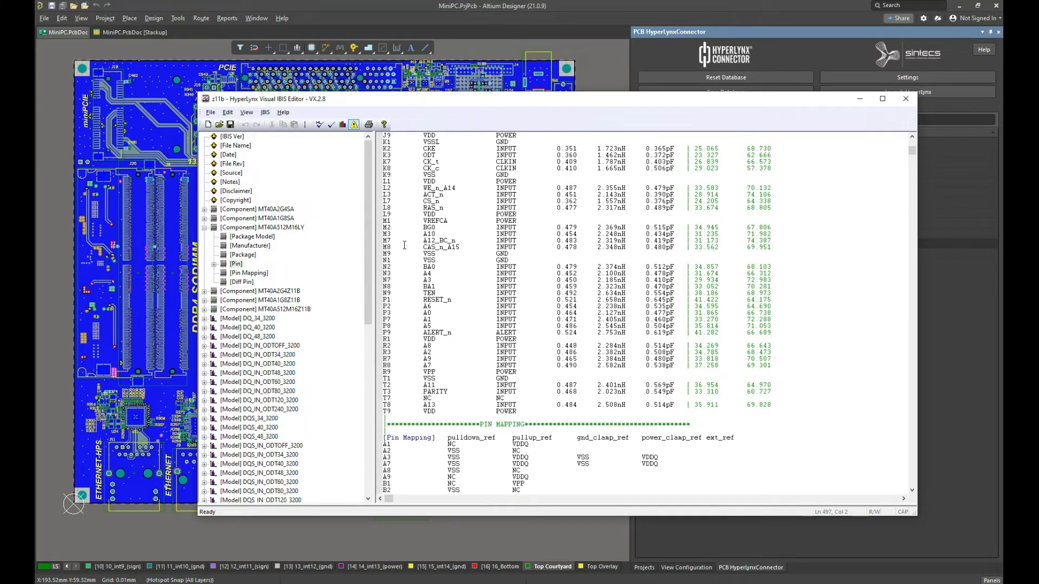
{"action": "scroll", "scroll_direction": "up", "scroll_amount": 3}
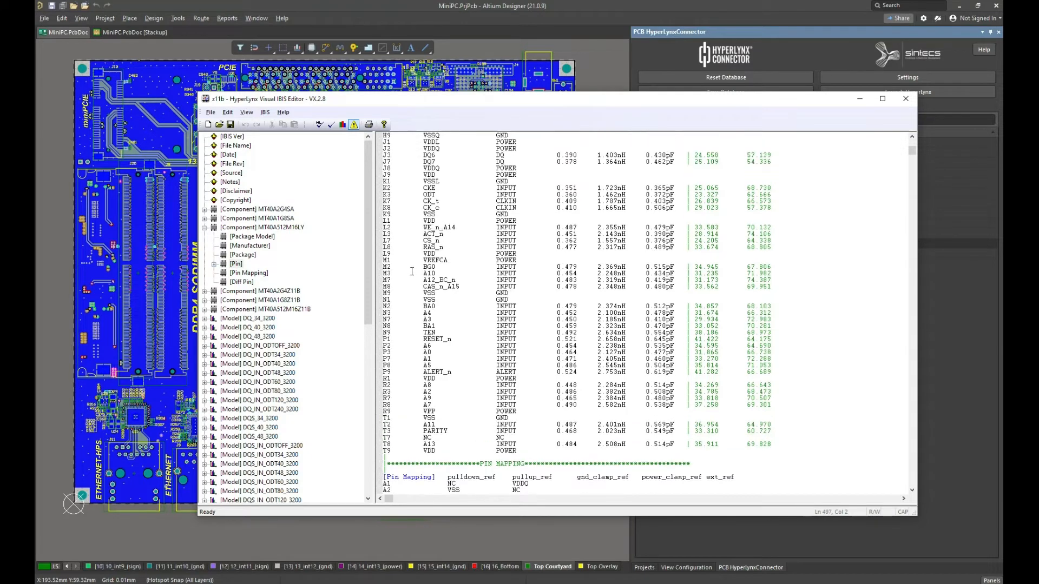
{"action": "mouse_move", "coordinate": [906, 99]}
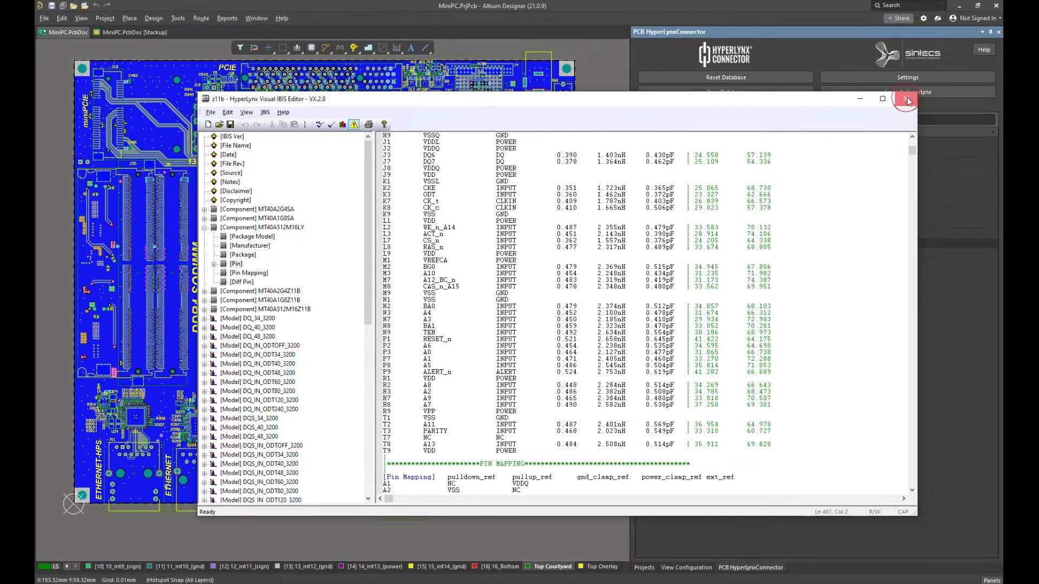
{"action": "left_click", "coordinate": [907, 99]}
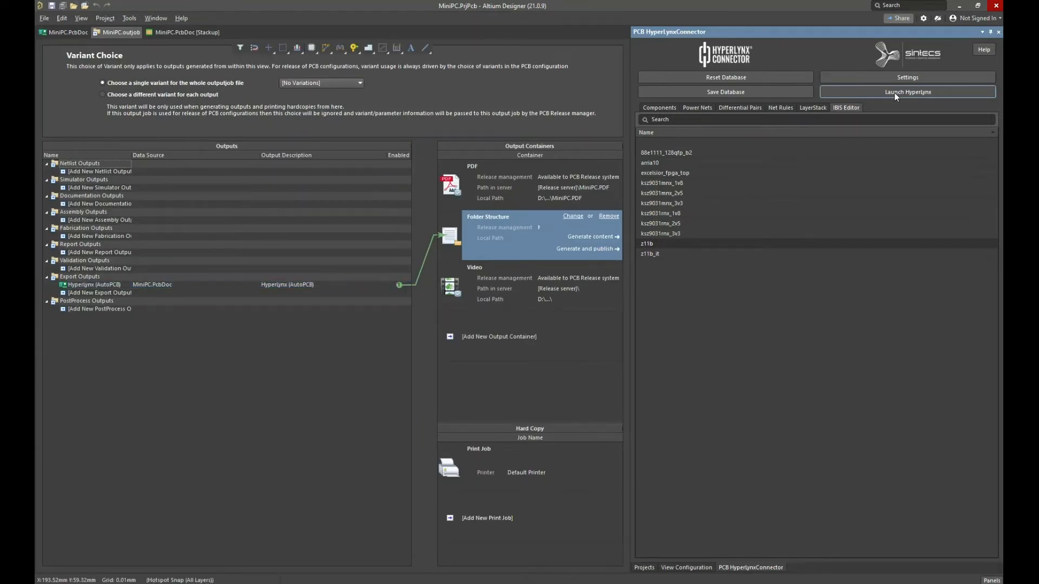
Step: Launch HyperLynx from the HyperLynxConnector panel to export the board
{"action": "left_click", "coordinate": [66, 32]}
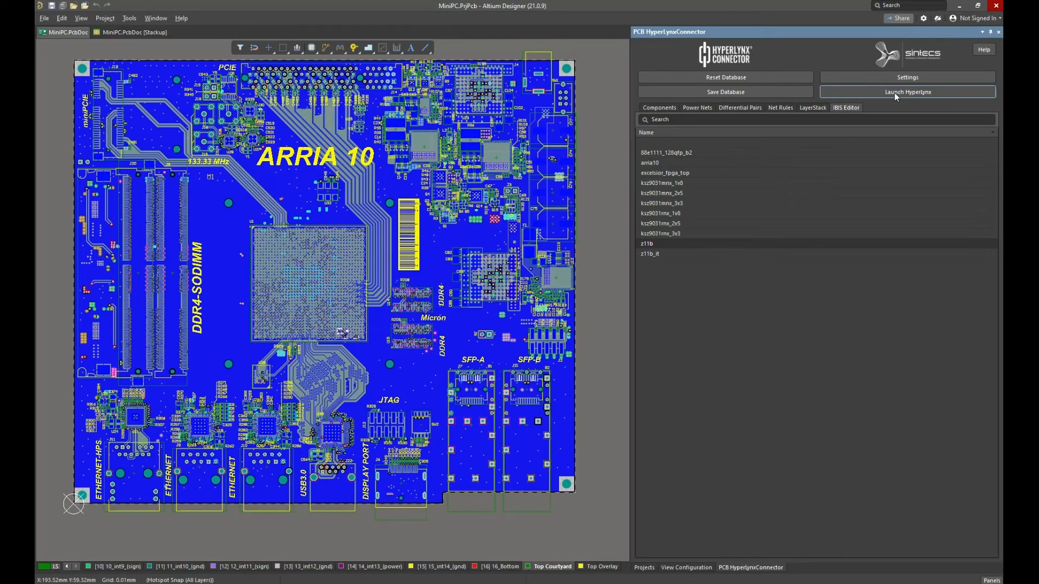
{"action": "left_click", "coordinate": [907, 91]}
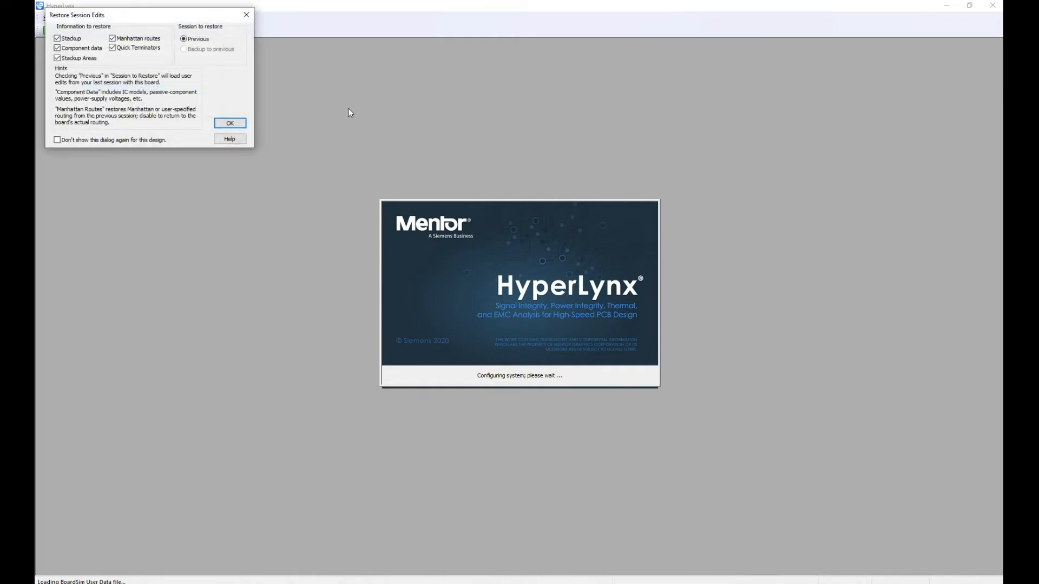
Step: Restore the previous session edits and decline Manhattan routing for unrouted nets
{"action": "left_click", "coordinate": [230, 122]}
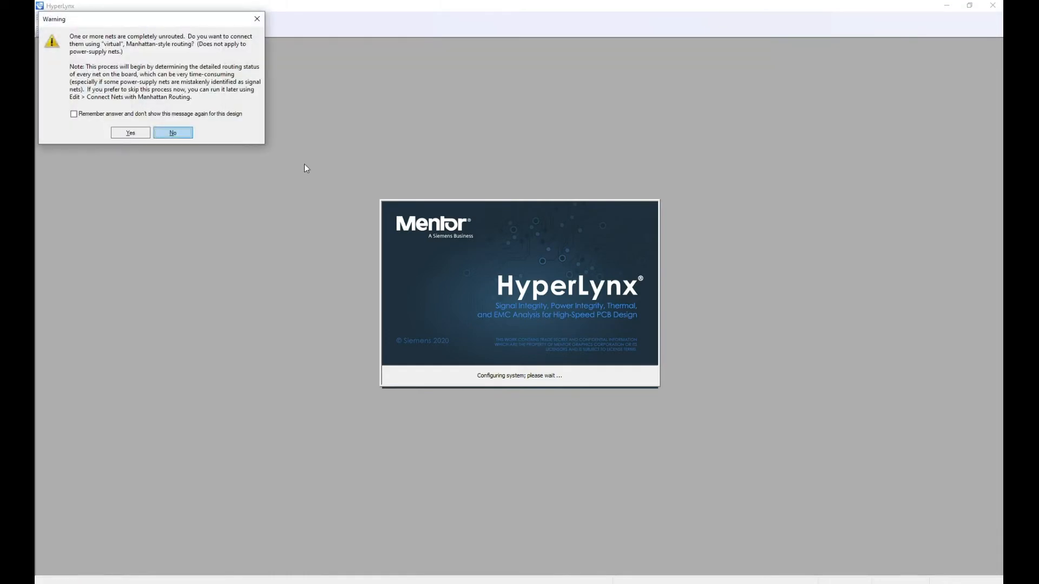
{"action": "left_click", "coordinate": [172, 133]}
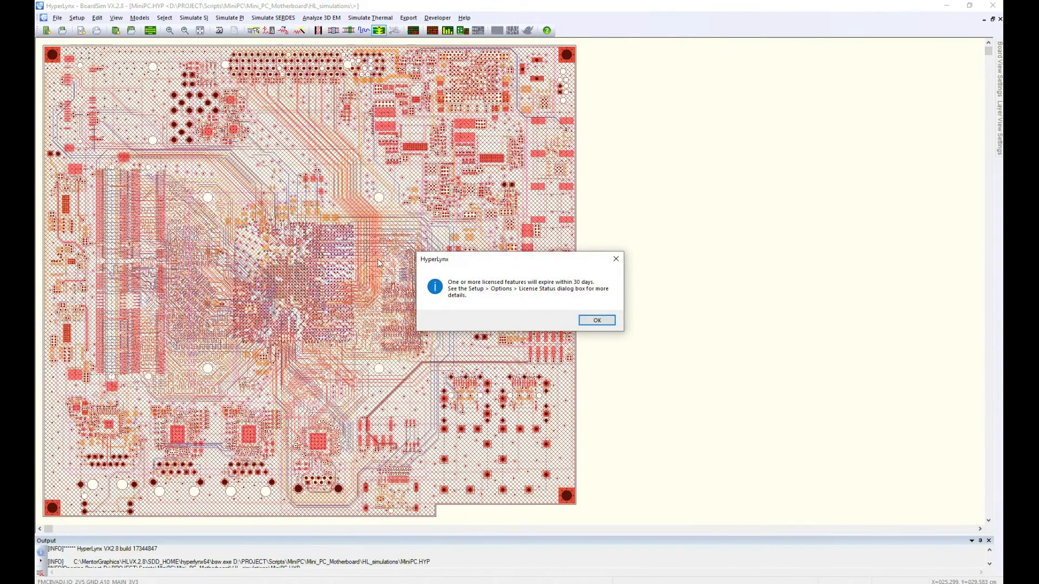
Step: Dismiss the license notice, inspect the 16-layer stackup in Setup > Stackup > Edit, then close it
{"action": "left_click", "coordinate": [595, 320]}
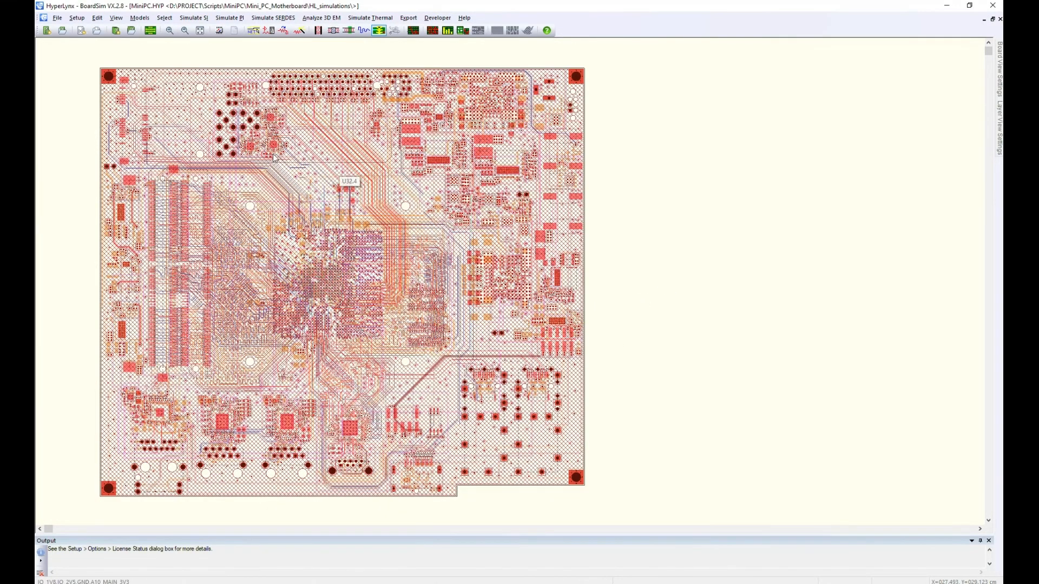
{"action": "left_click", "coordinate": [77, 18]}
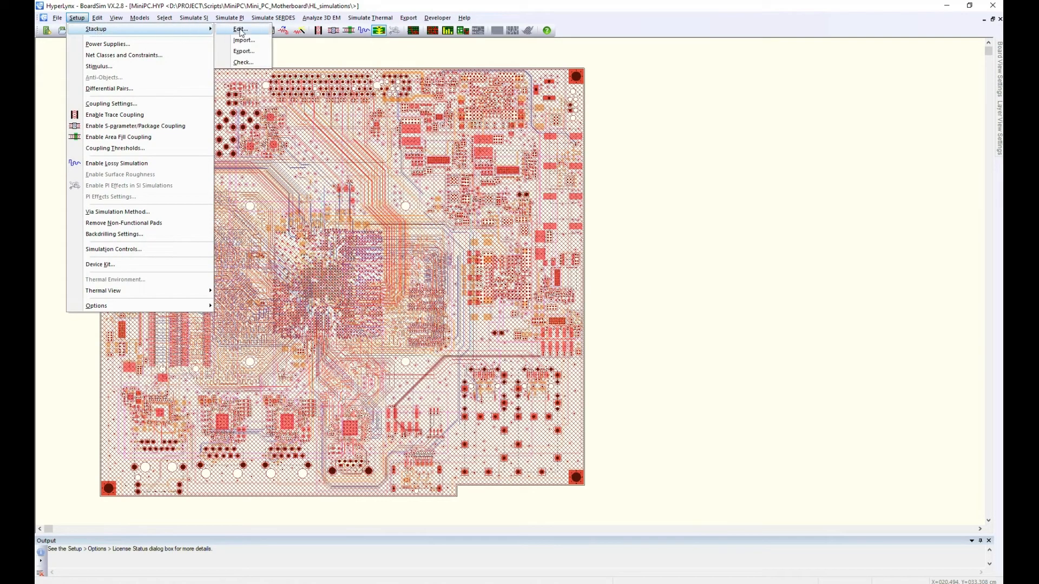
{"action": "left_click", "coordinate": [239, 29]}
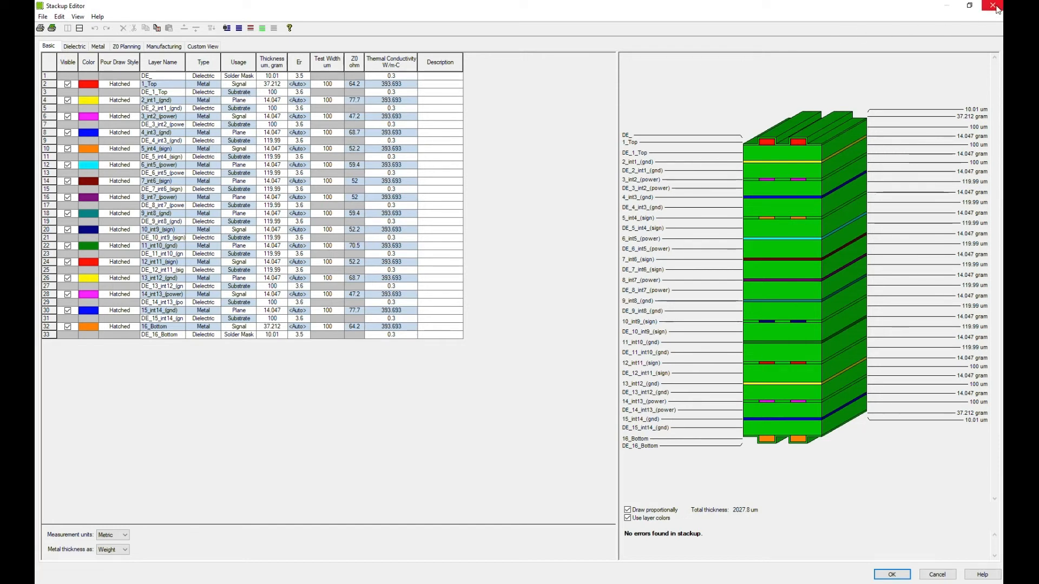
{"action": "left_click", "coordinate": [993, 6]}
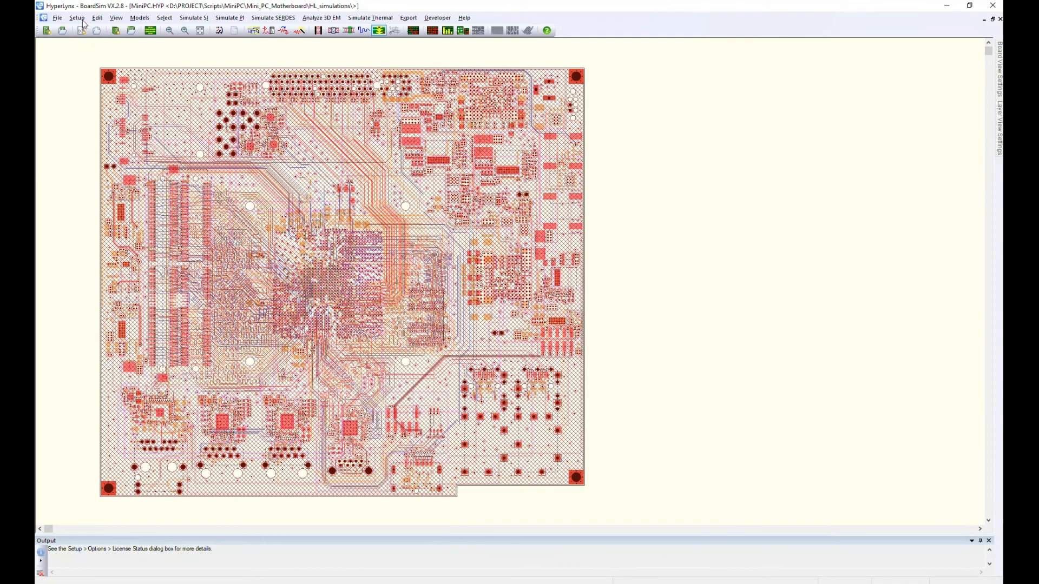
Step: Open the REF-File Editor and scroll to the U1, U14 and U15 IBIS model assignments
{"action": "left_click", "coordinate": [139, 18]}
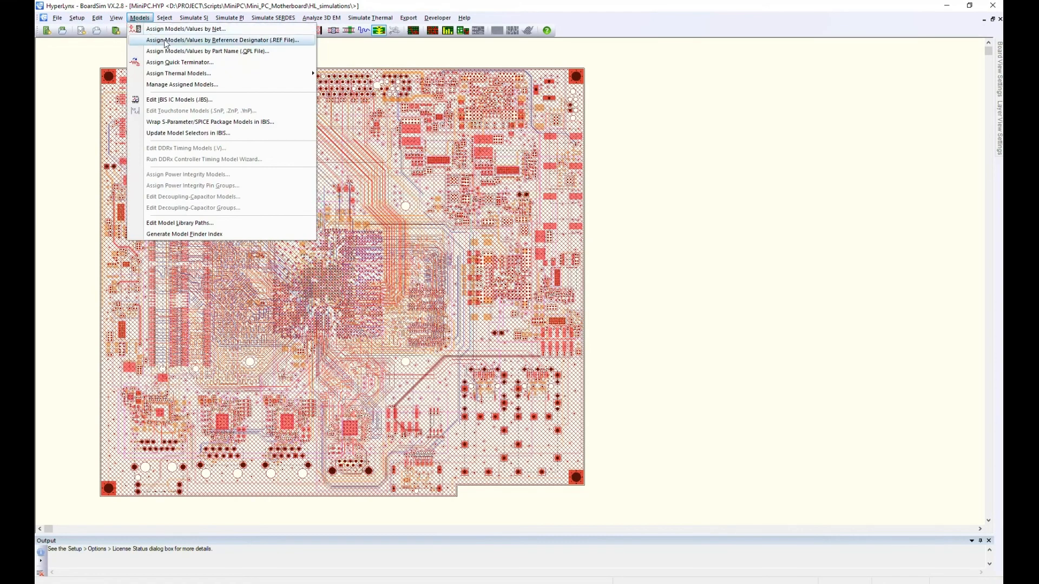
{"action": "left_click", "coordinate": [221, 39]}
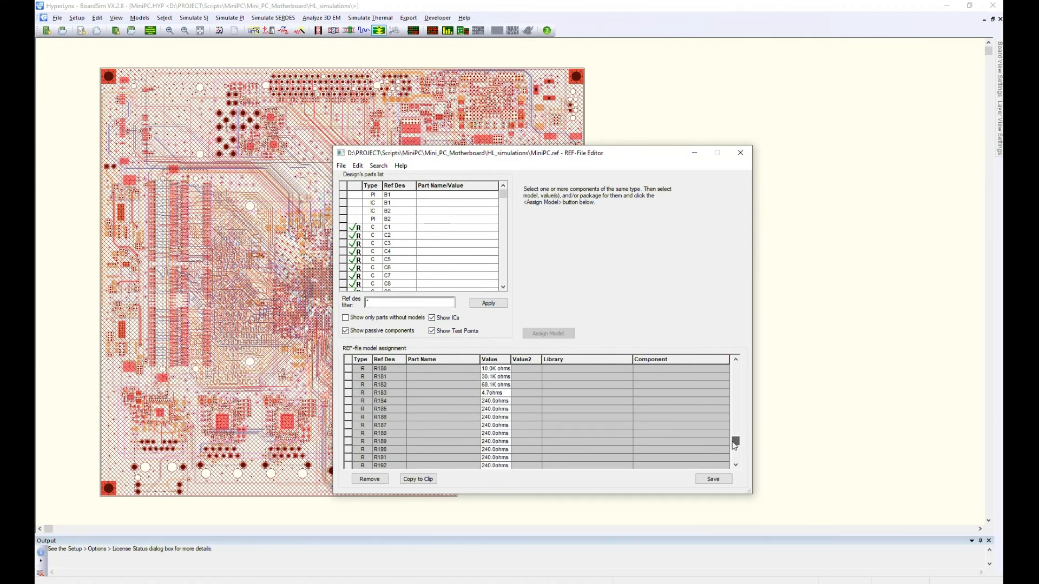
{"action": "scroll", "scroll_direction": "down", "scroll_amount": 3}
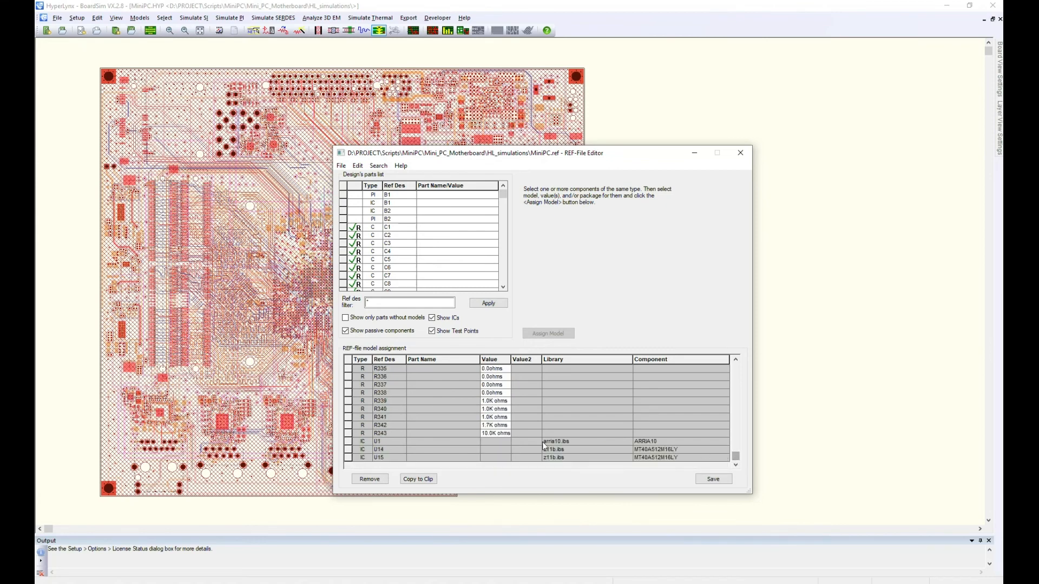